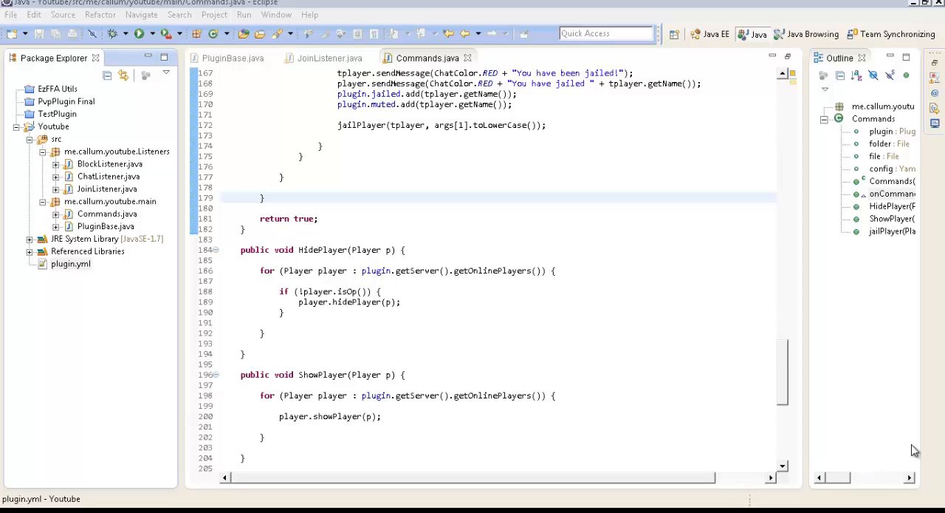
{"action": "mouse_move", "coordinate": [110, 244]}
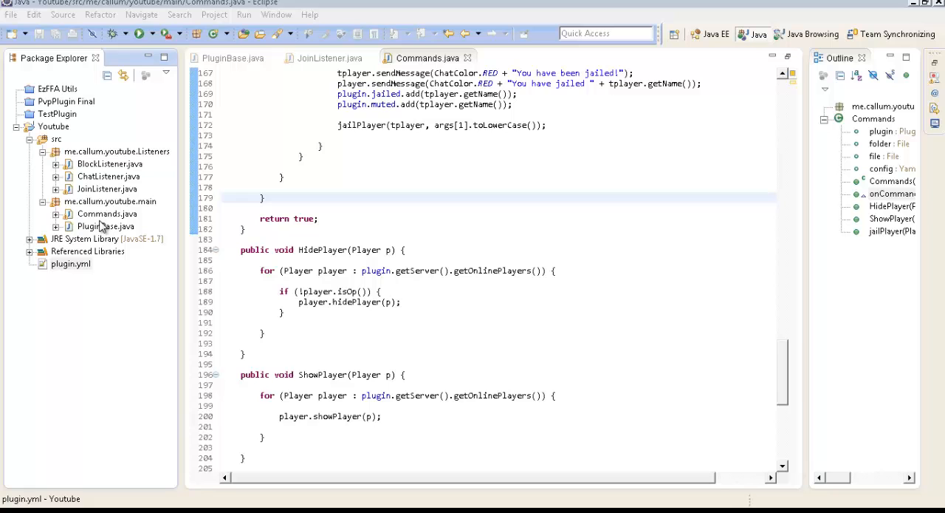
{"action": "mouse_move", "coordinate": [591, 218]}
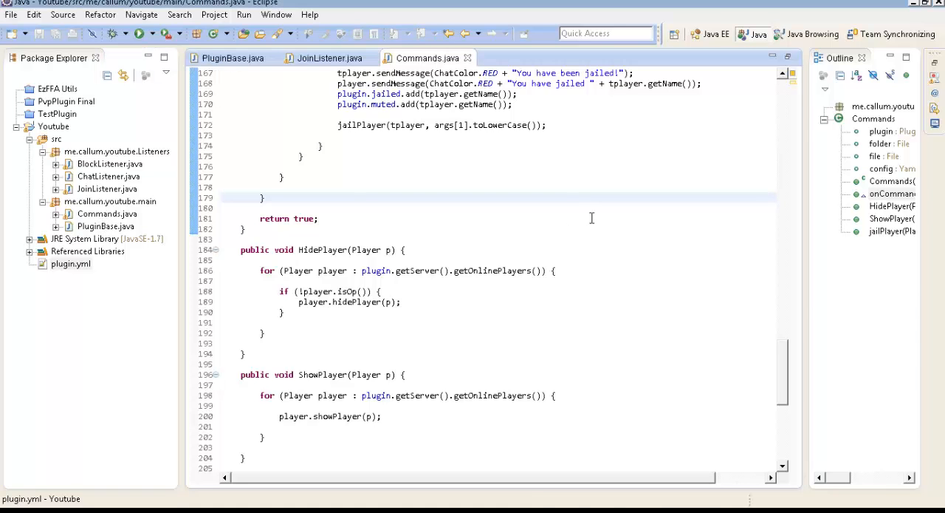
Step: Look through Commands.java and JoinListener.java to find where the new branch belongs
{"action": "scroll", "scroll_direction": "up", "scroll_amount": 3}
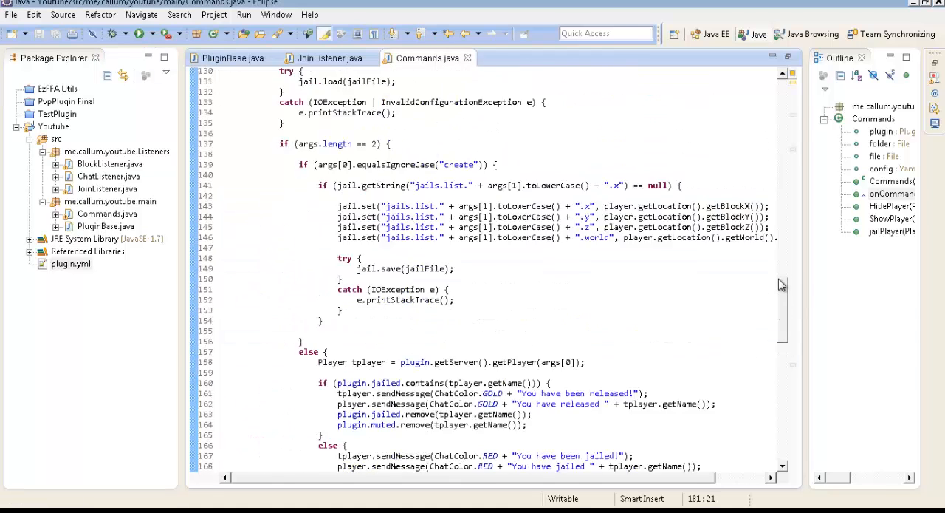
{"action": "scroll", "scroll_direction": "up", "scroll_amount": 3}
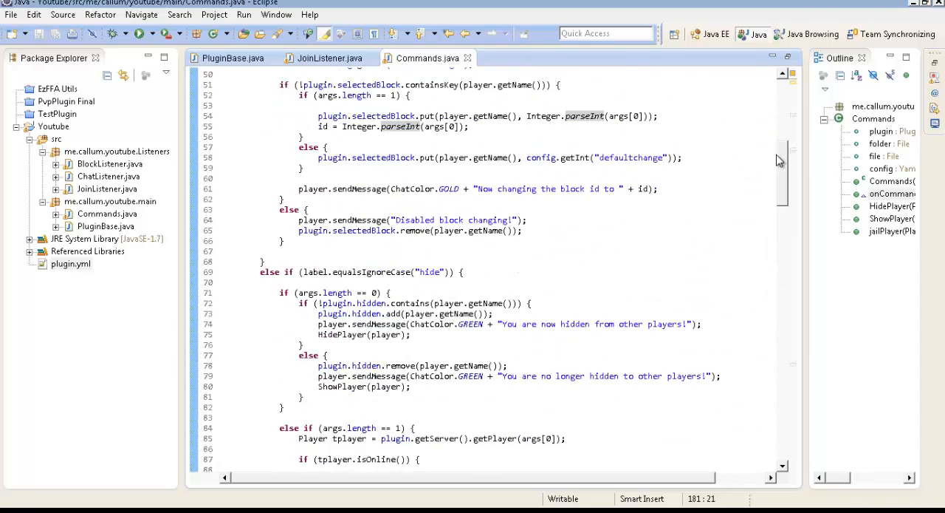
{"action": "scroll", "scroll_direction": "up", "scroll_amount": 3}
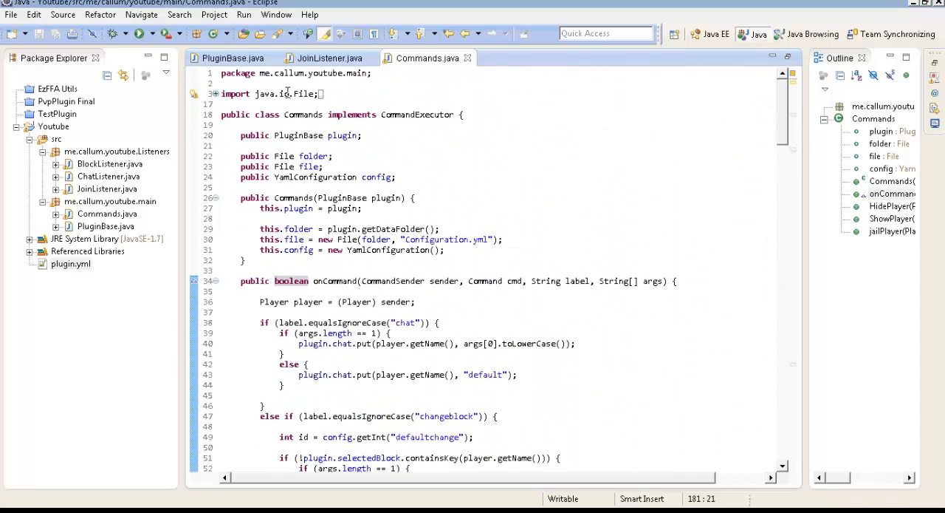
{"action": "left_click", "coordinate": [194, 93]}
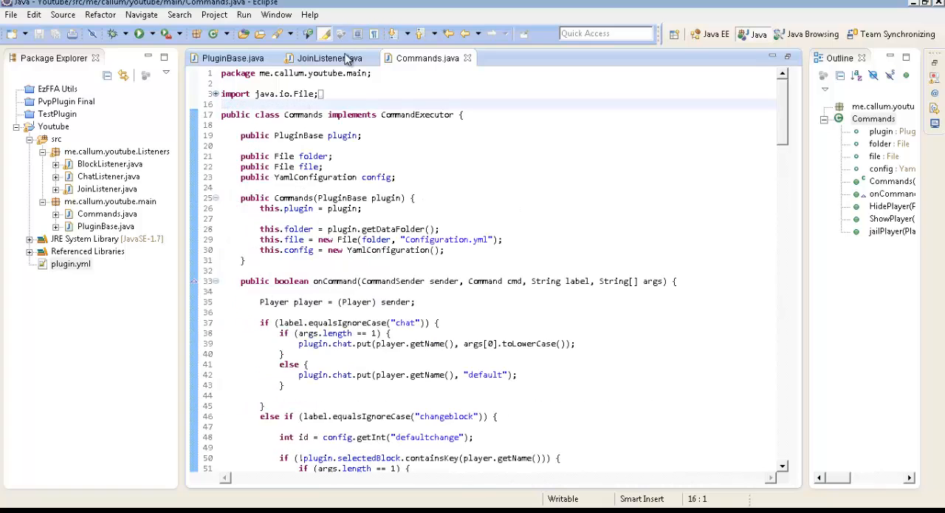
{"action": "left_click", "coordinate": [328, 58]}
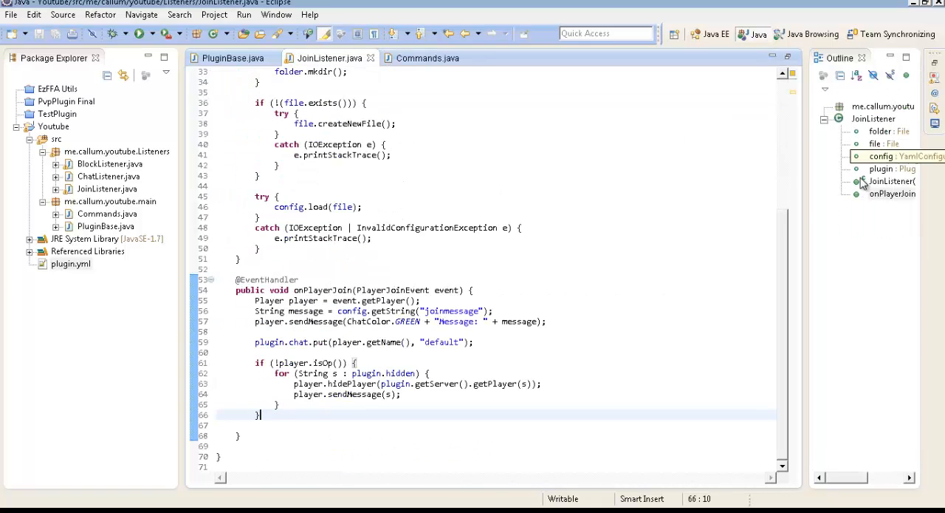
{"action": "scroll", "scroll_direction": "up", "scroll_amount": 3}
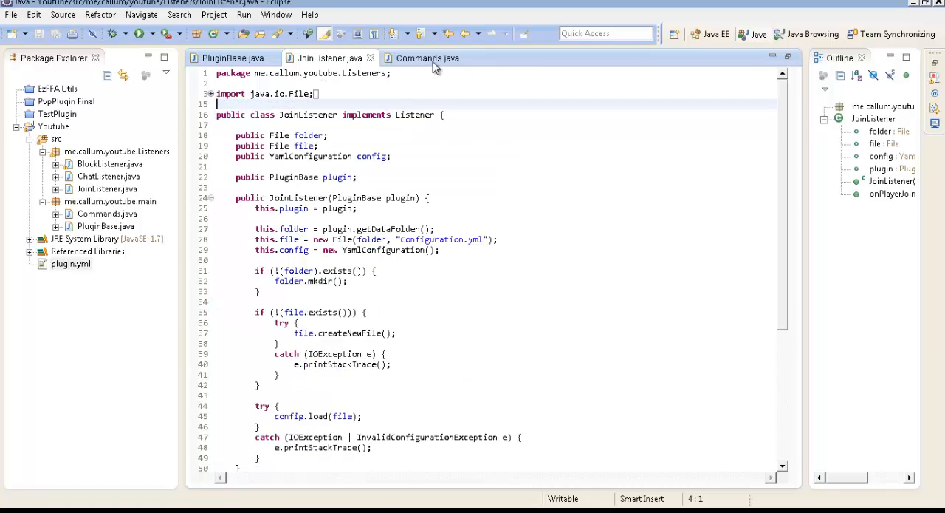
{"action": "left_click", "coordinate": [427, 58]}
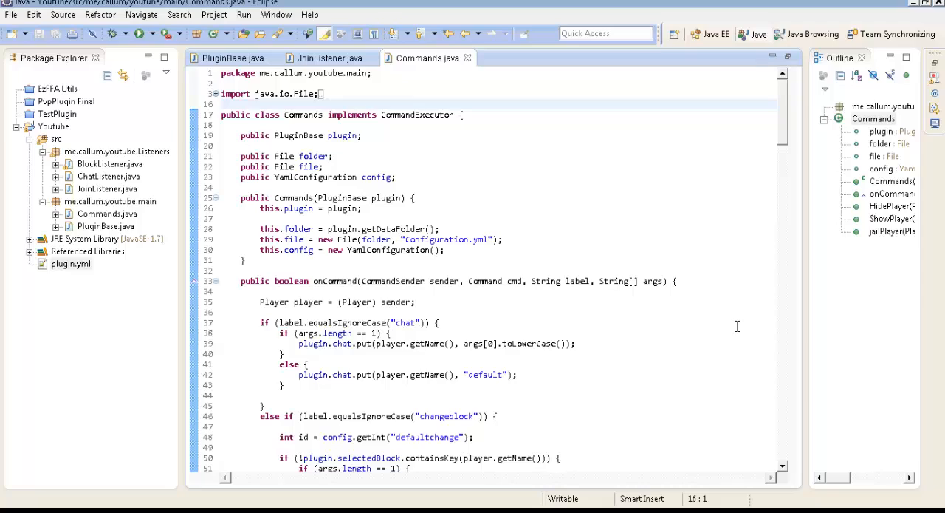
{"action": "scroll", "scroll_direction": "down", "scroll_amount": 3}
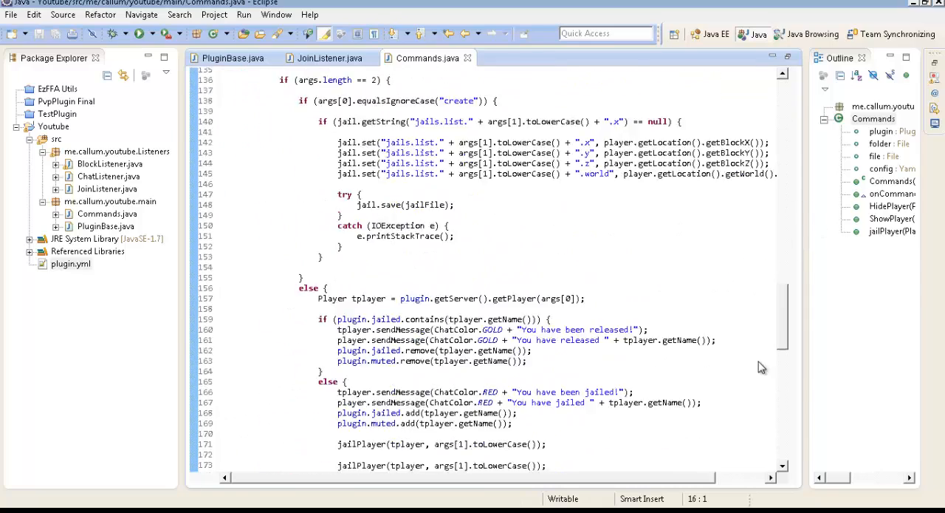
{"action": "scroll", "scroll_direction": "down", "scroll_amount": 3}
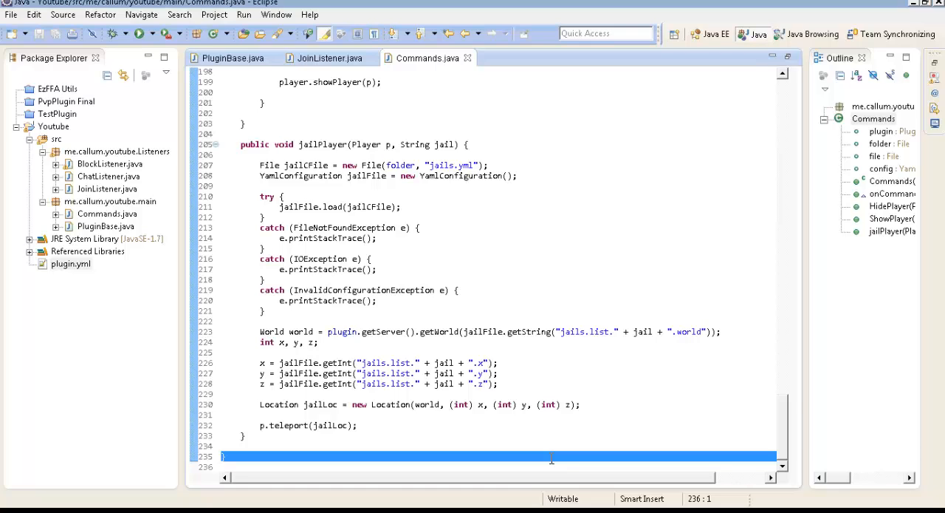
{"action": "mouse_move", "coordinate": [748, 430]}
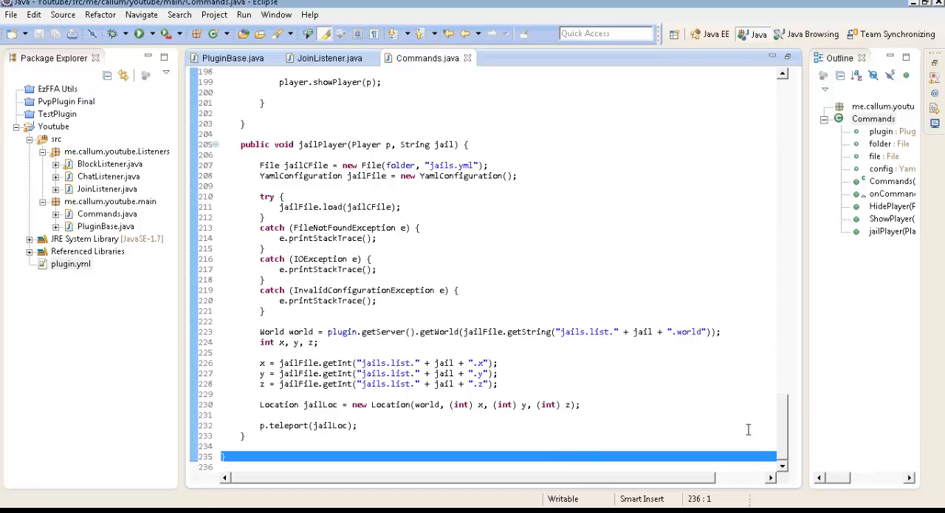
{"action": "scroll", "scroll_direction": "up", "scroll_amount": 3}
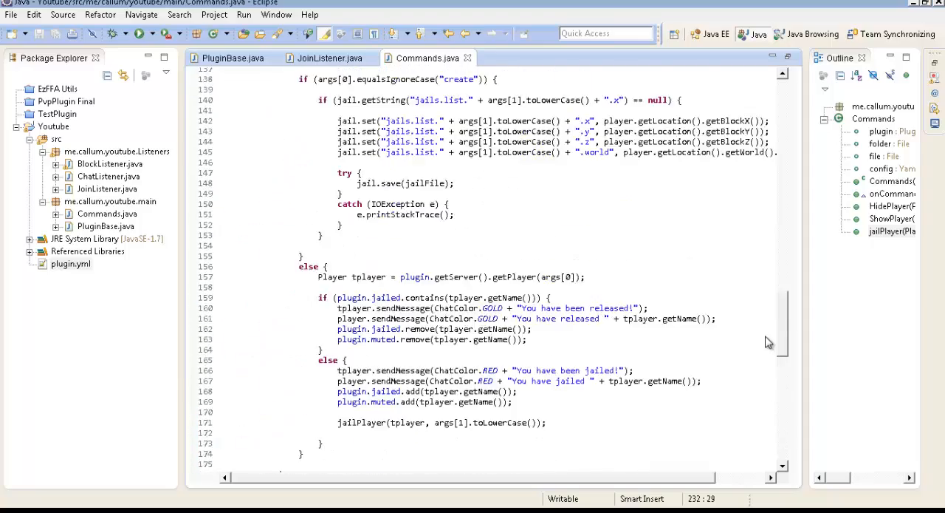
{"action": "scroll", "scroll_direction": "down", "scroll_amount": 3}
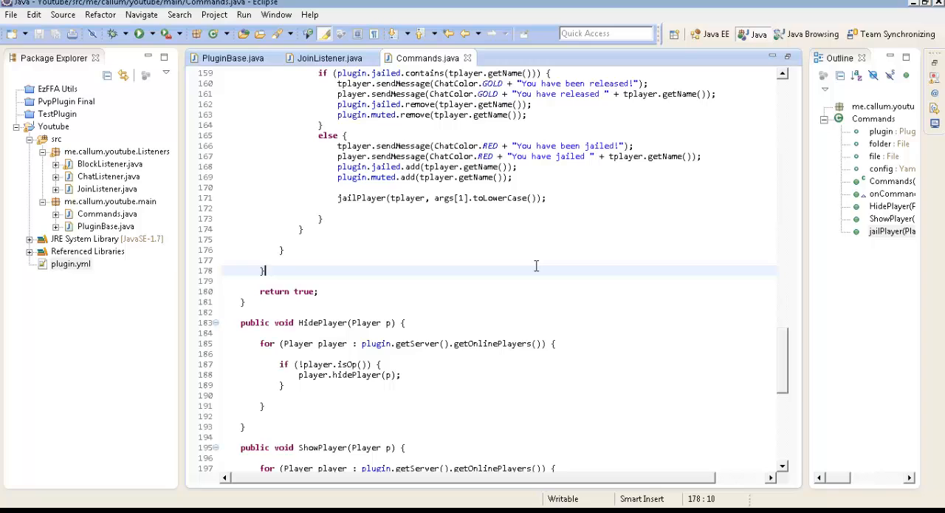
Step: Add an else-if branch for the "potion" label after the jail block
{"action": "type", "text": "else if("}
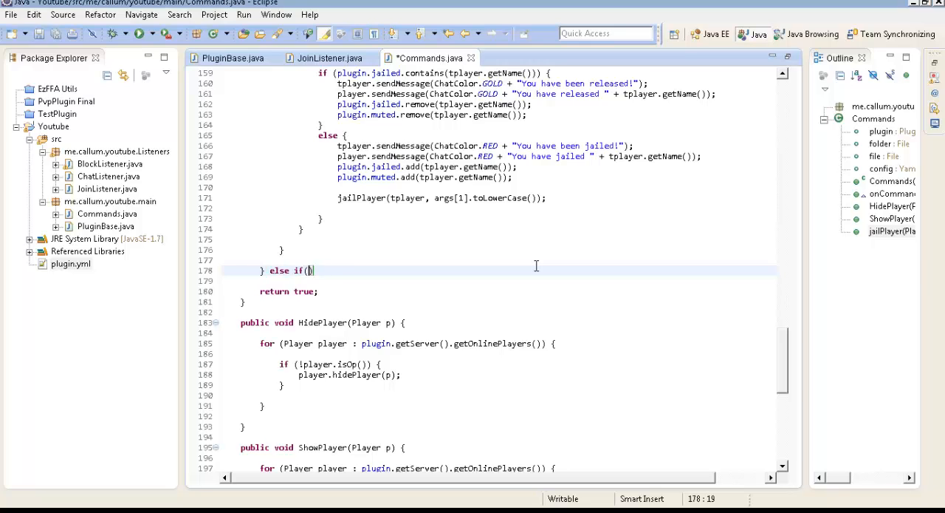
{"action": "type", "text": "label.equalsIgnoreCase("}
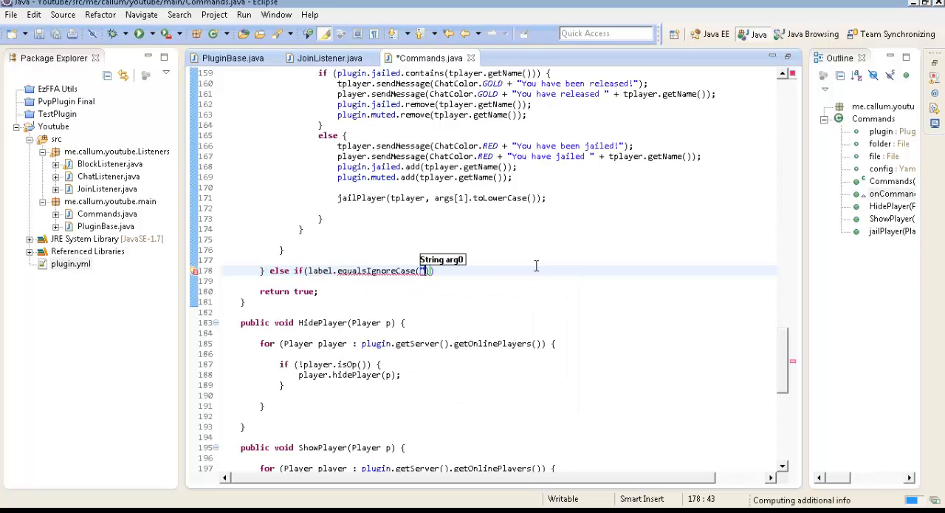
{"action": "type", "text": "\"\""}
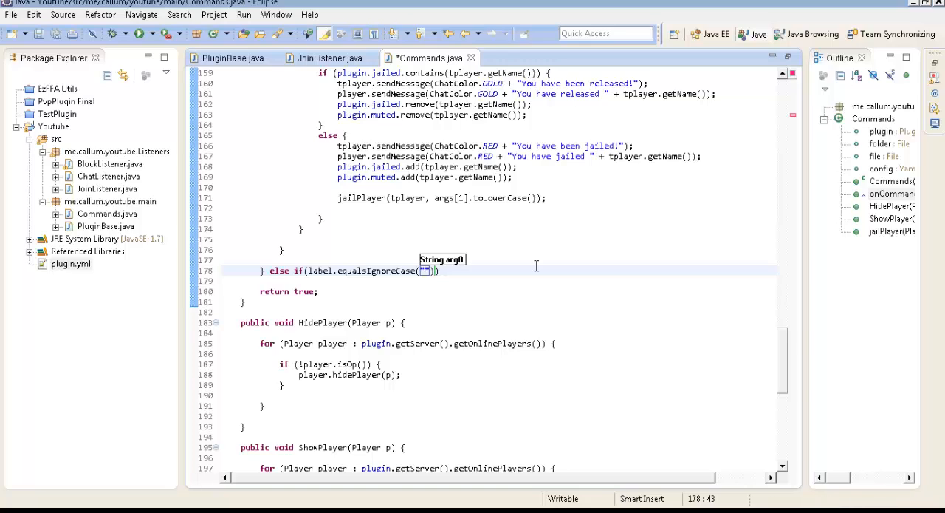
{"action": "type", "text": "fa"}
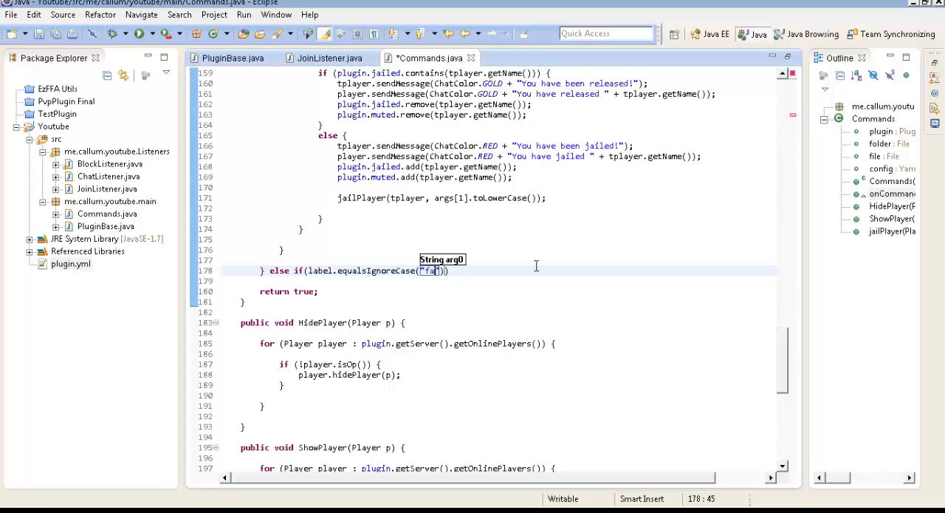
{"action": "type", "text": "potion"}
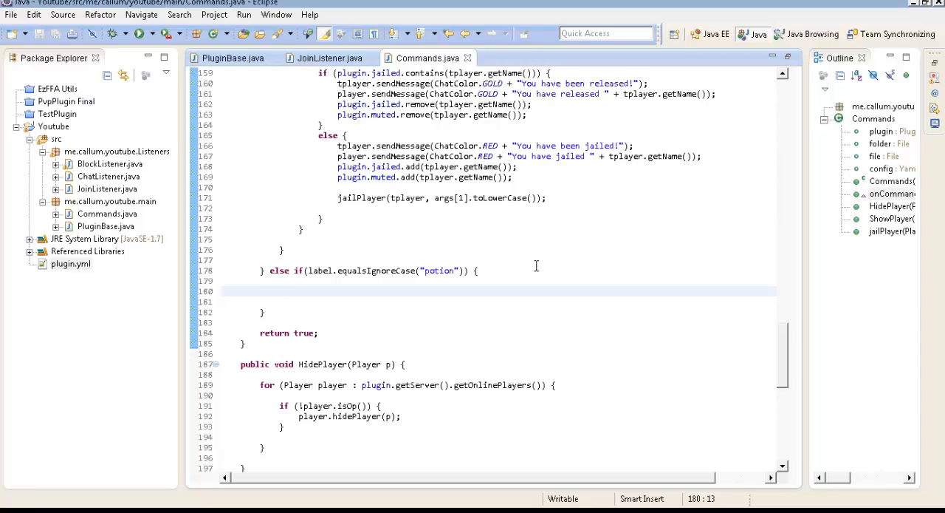
Step: Add an empty args.length == 3 check inside the potion branch
{"action": "type", "text": "if(args)"}
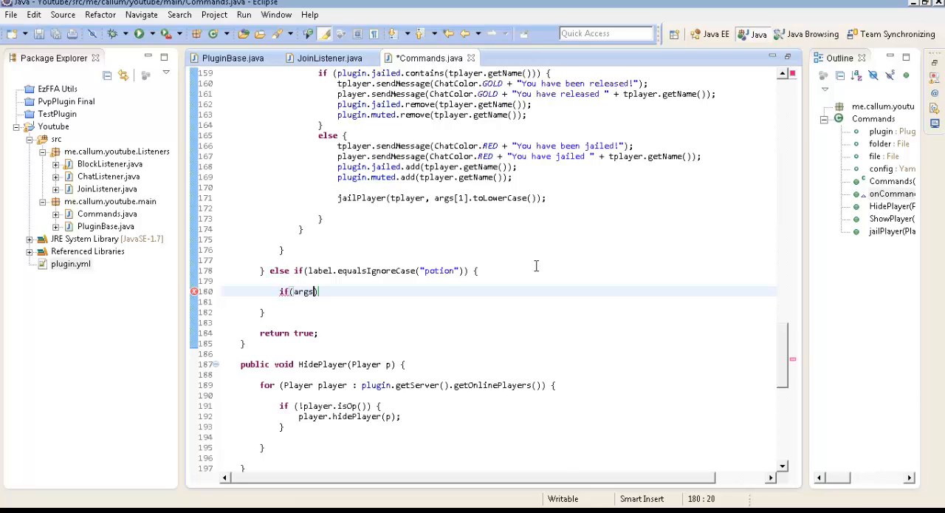
{"action": "type", "text": ".length == 2)"}
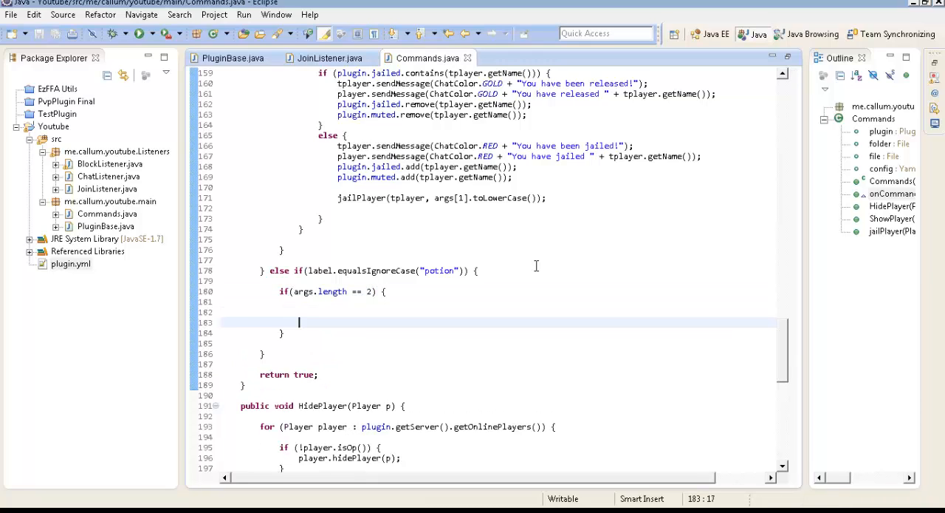
{"action": "key", "text": "Up"}
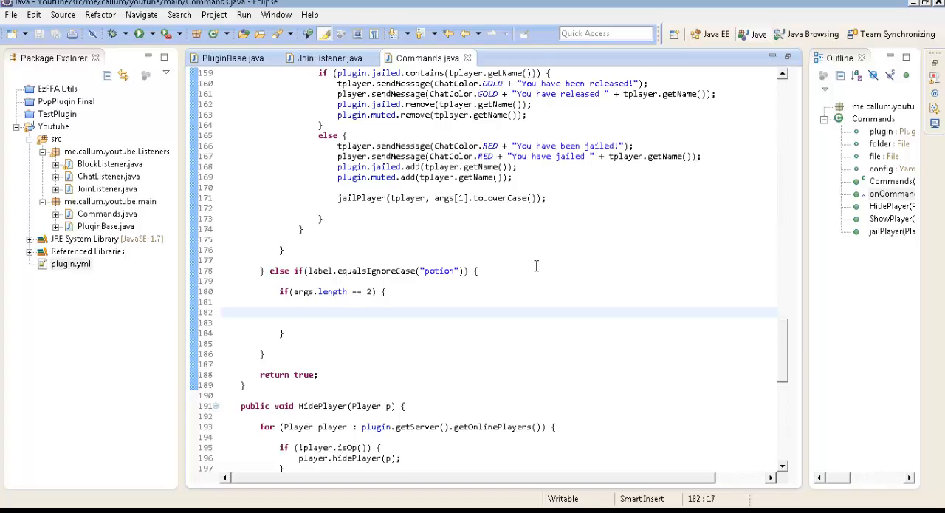
{"action": "left_click", "coordinate": [299, 310]}
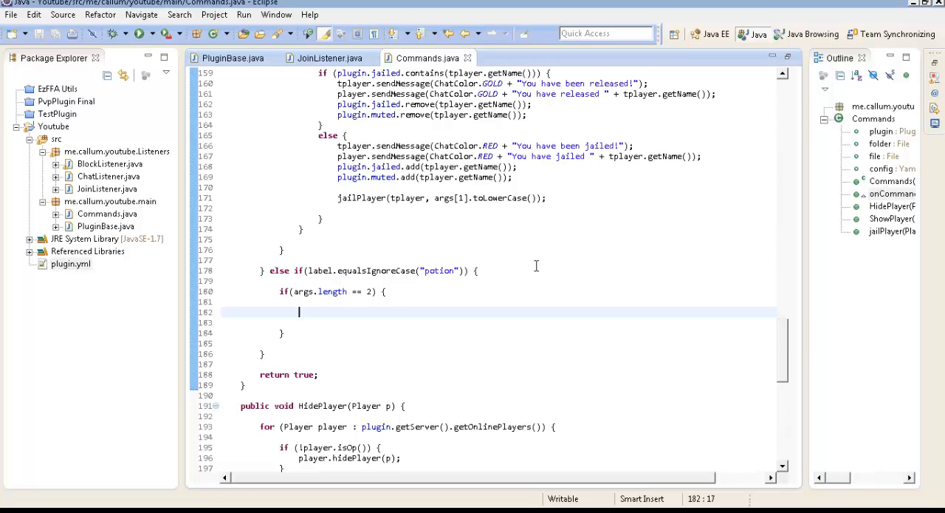
{"action": "left_click", "coordinate": [373, 291]}
{"action": "type", "text": "3"}
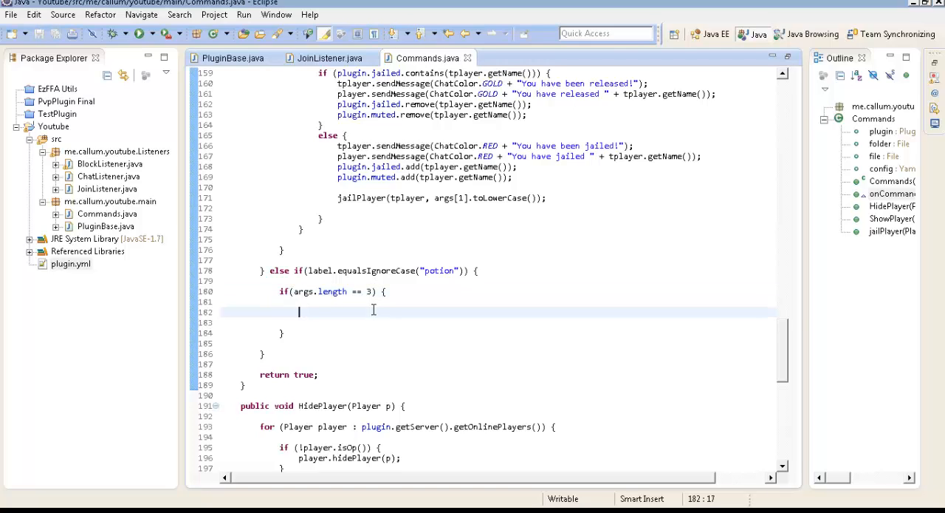
Step: Add if/else-if branches comparing args[0] to "speed", "jump" and "nausia"
{"action": "type", "text": "if"}
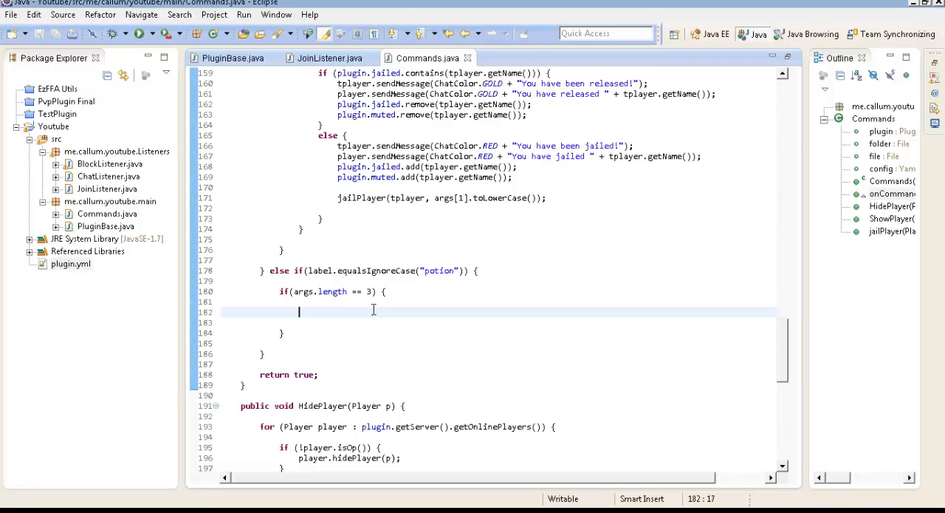
{"action": "type", "text": "playe"}
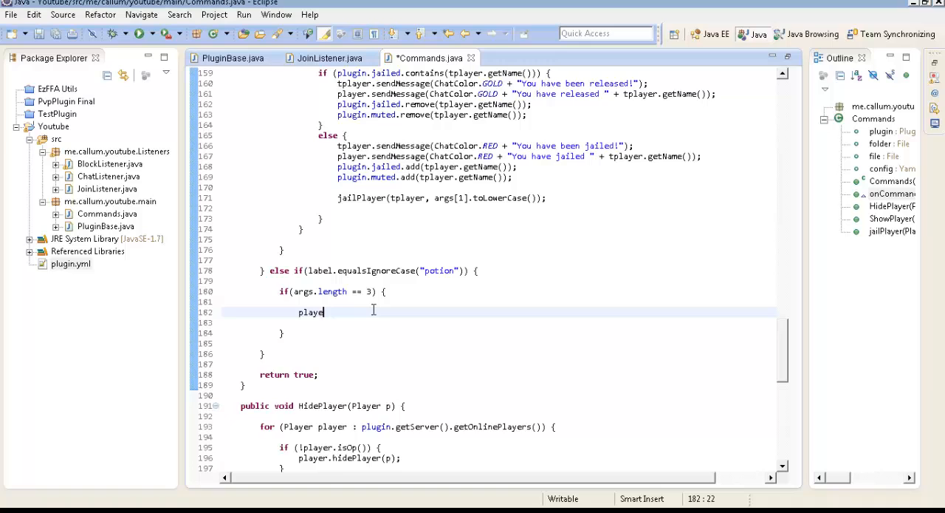
{"action": "type", "text": "r.a"}
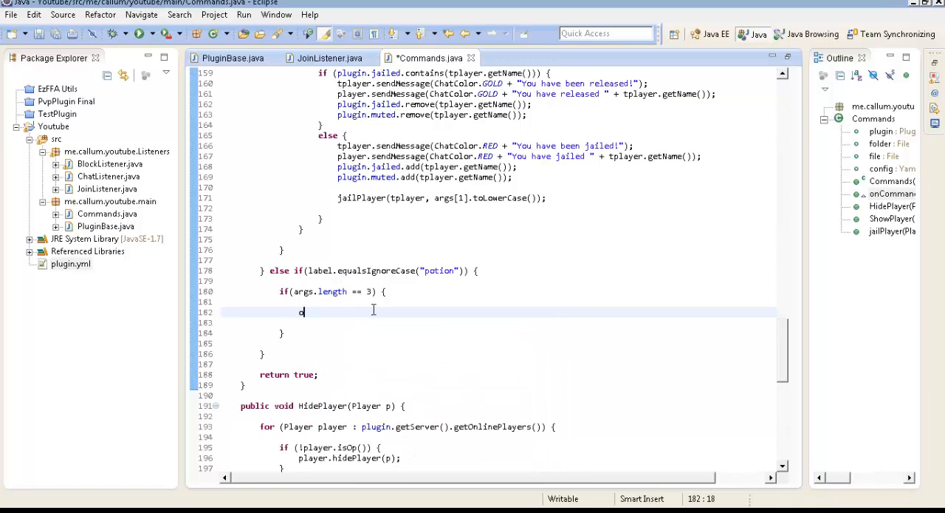
{"action": "type", "text": "if(args[0].equalsIgnoreCase(\""}
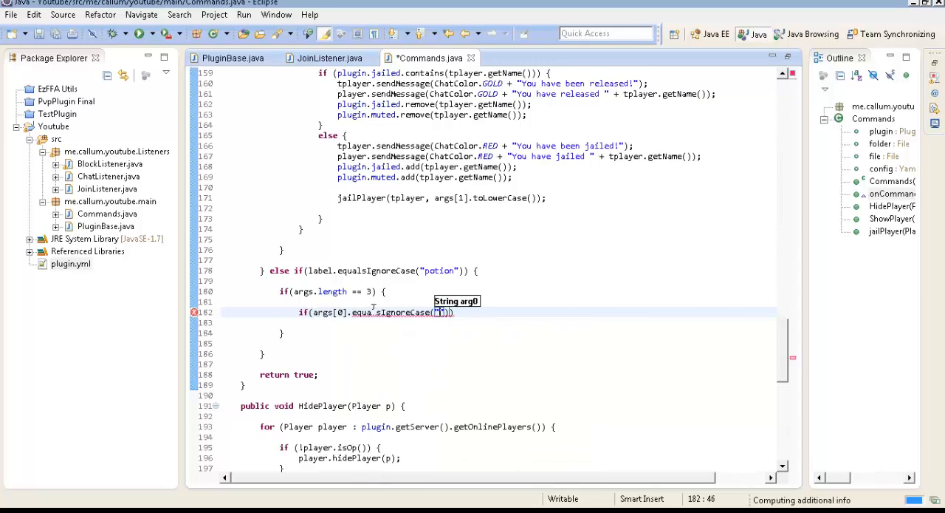
{"action": "type", "text": "speed"}
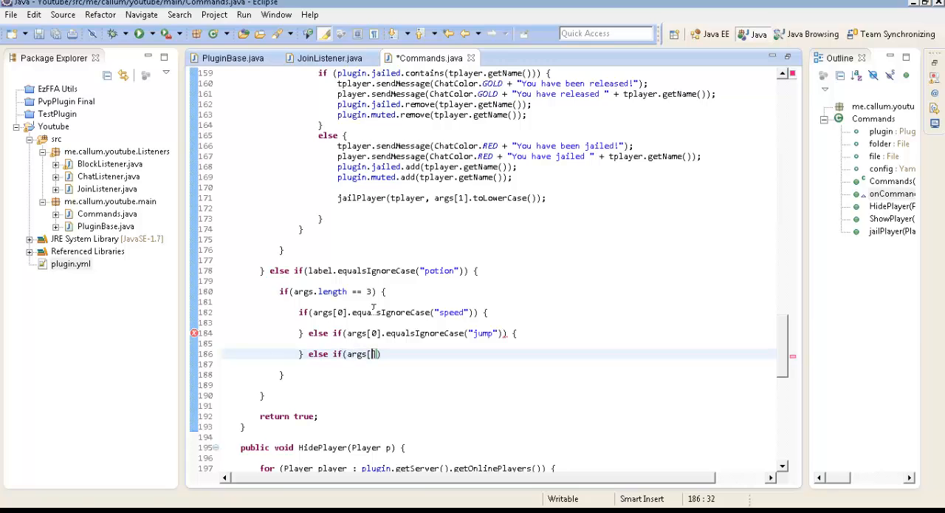
{"action": "type", "text": "0"}
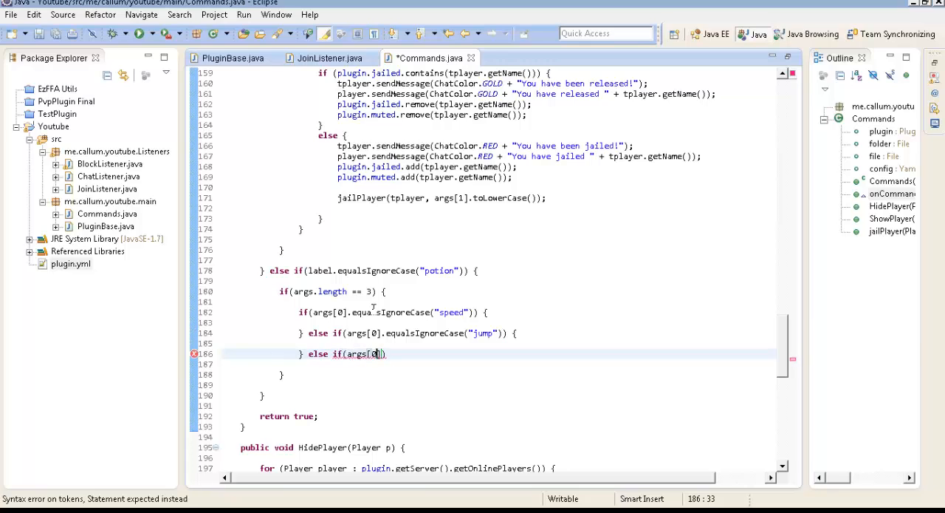
{"action": "type", "text": ".equalsIgnoreCase(\""}
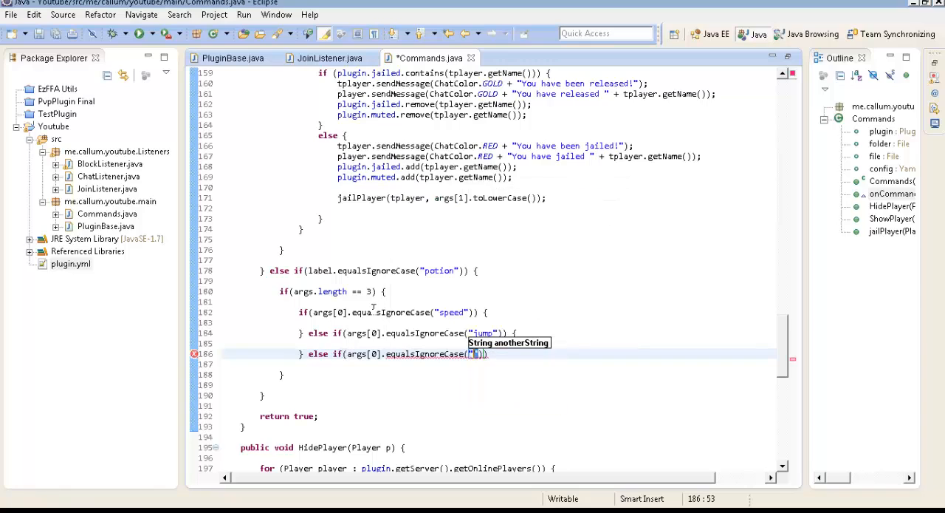
{"action": "type", "text": "nausia"}
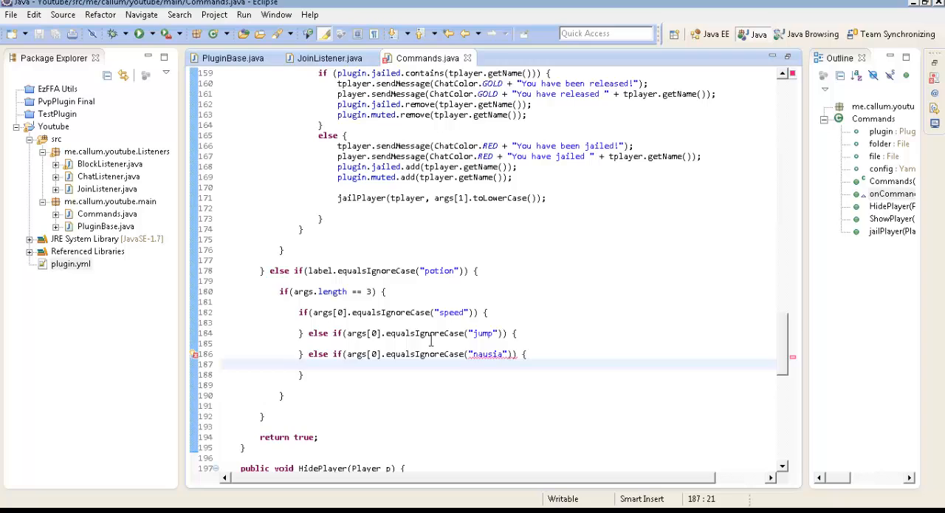
{"action": "left_click", "coordinate": [487, 312]}
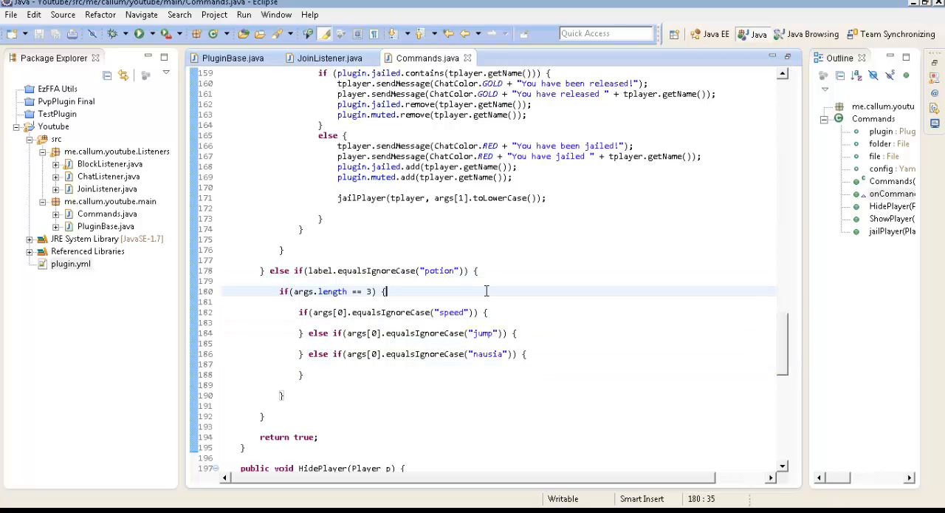
Step: Parse args[1] and args[2] into int time and int strength above the checks
{"action": "key", "text": "Return"}
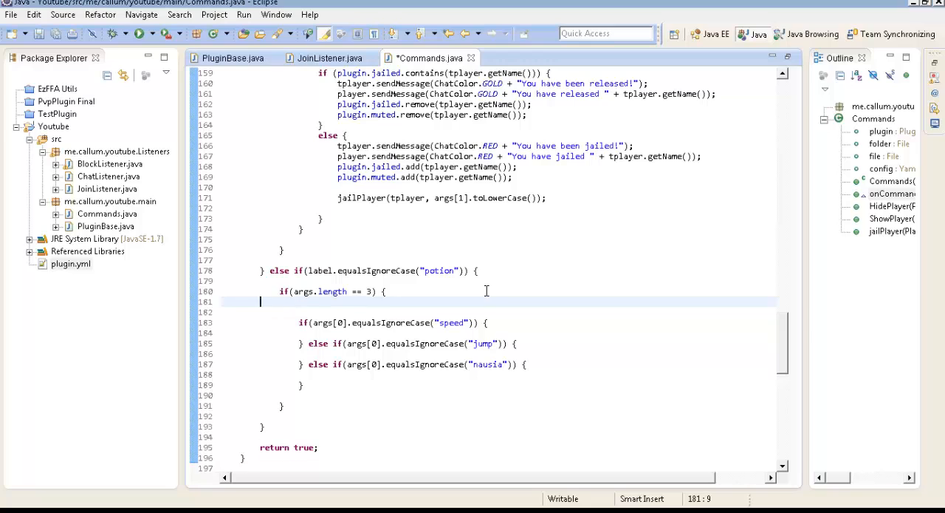
{"action": "type", "text": "int timer"}
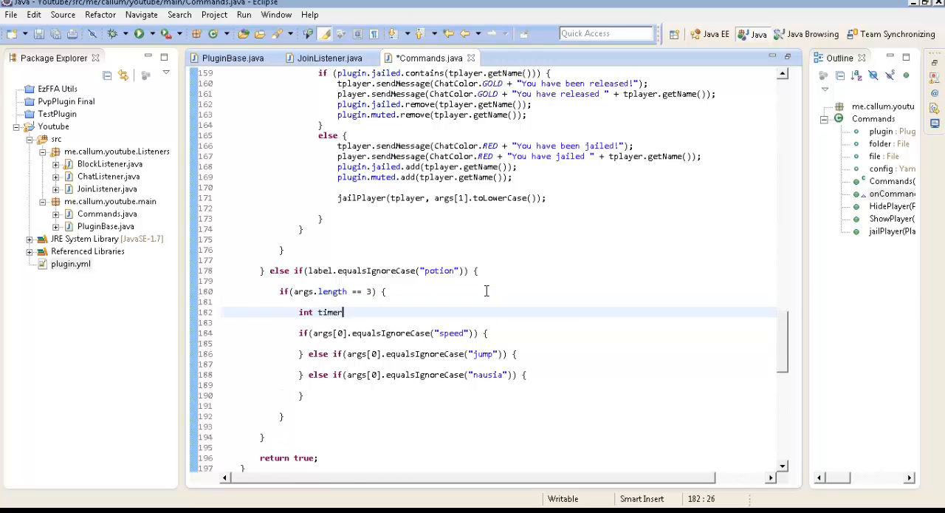
{"action": "type", "text": "= ar"}
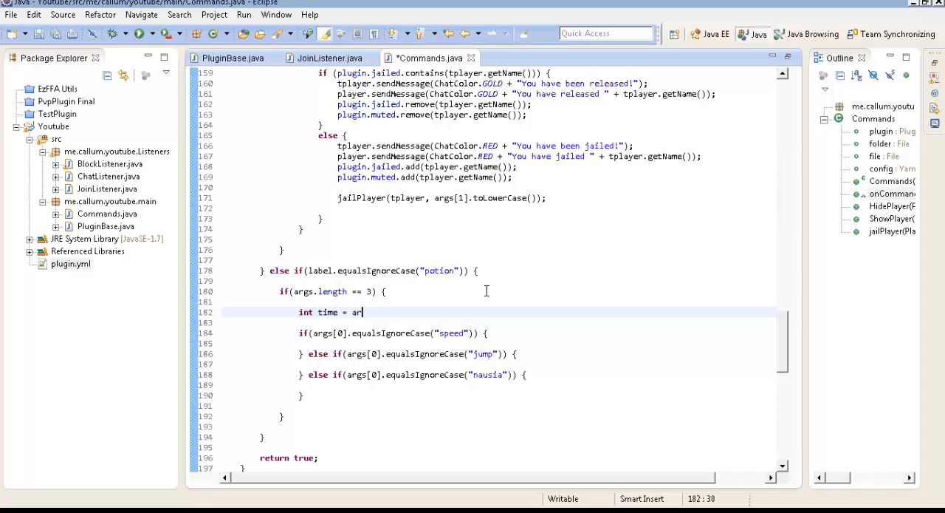
{"action": "type", "text": "Integer.parseInt(args[1]);"}
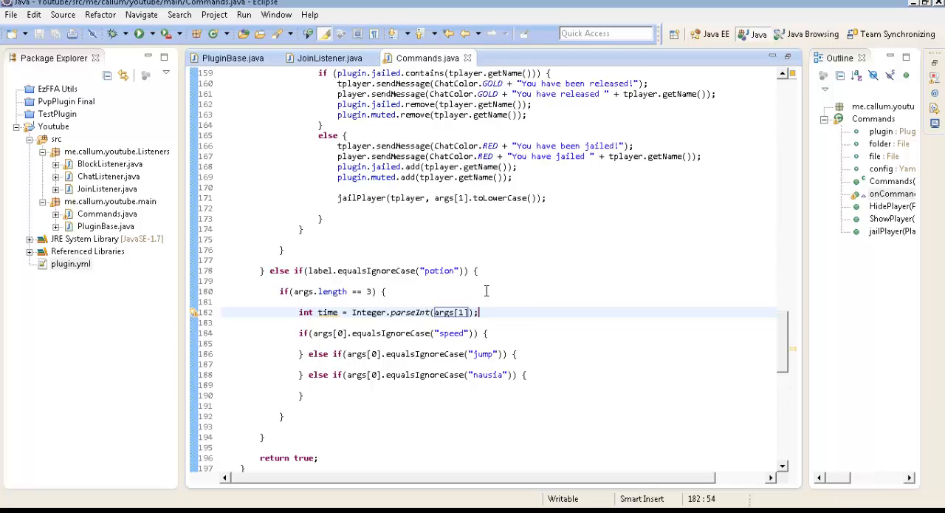
{"action": "type", "text": "int strength = Integ"}
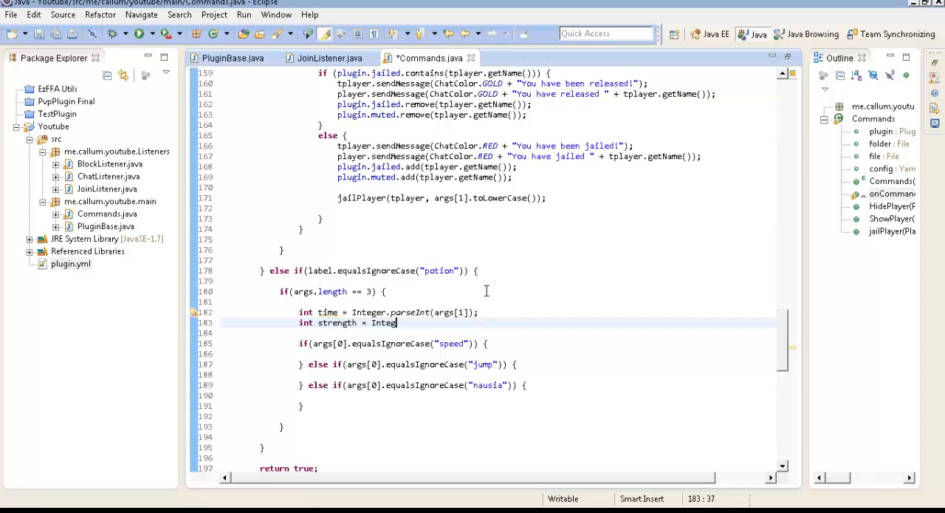
{"action": "type", "text": ".parseInt(args[2]);"}
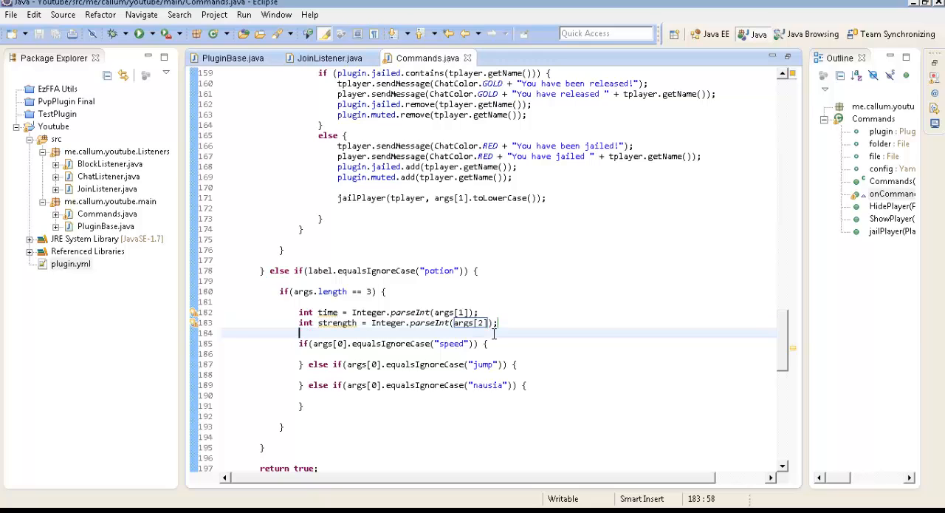
{"action": "left_click", "coordinate": [482, 342]}
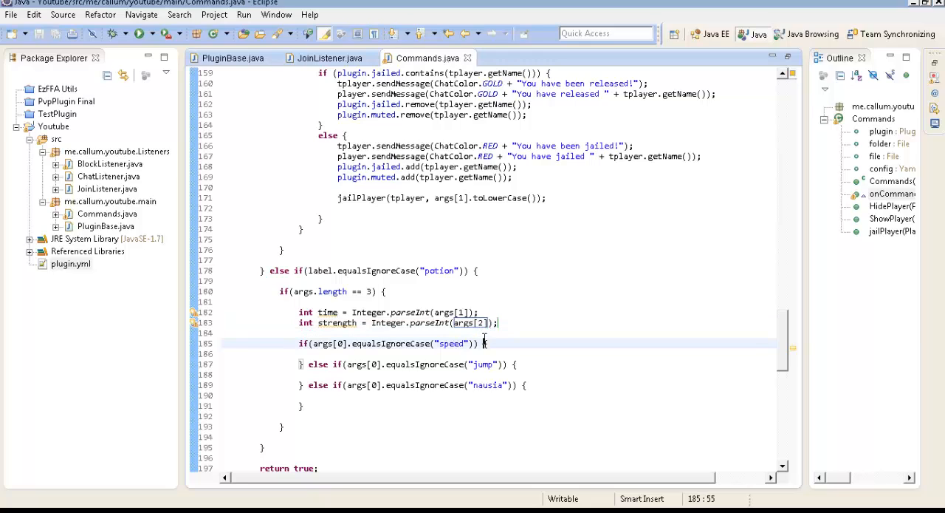
Step: Call player.addPotionEffect with a SPEED PotionEffect of time * 20 and strength - 1
{"action": "type", "text": "player.addPotio"}
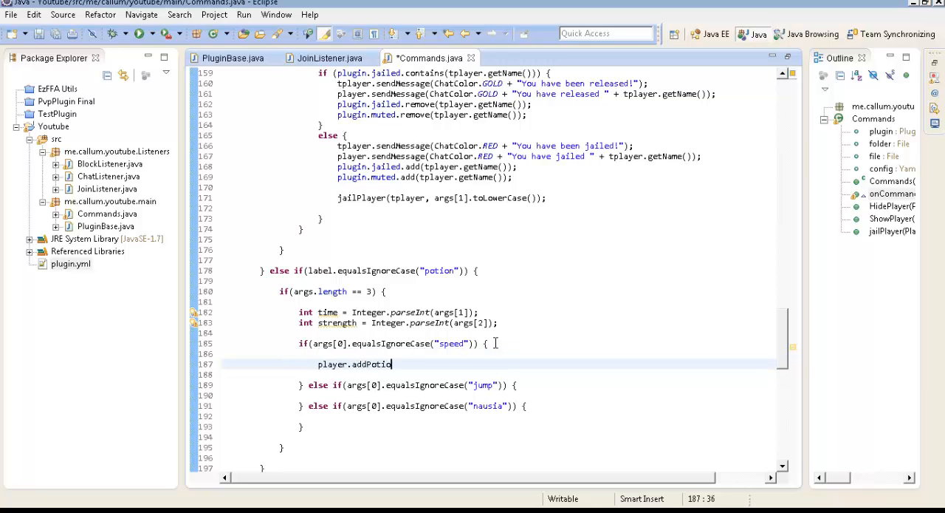
{"action": "type", "text": "nEffect"}
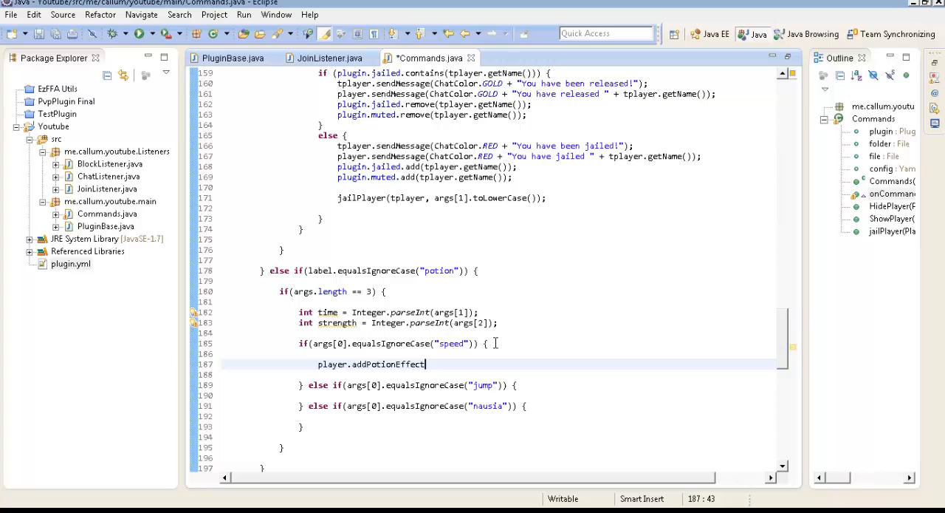
{"action": "type", "text": "new Potione)"}
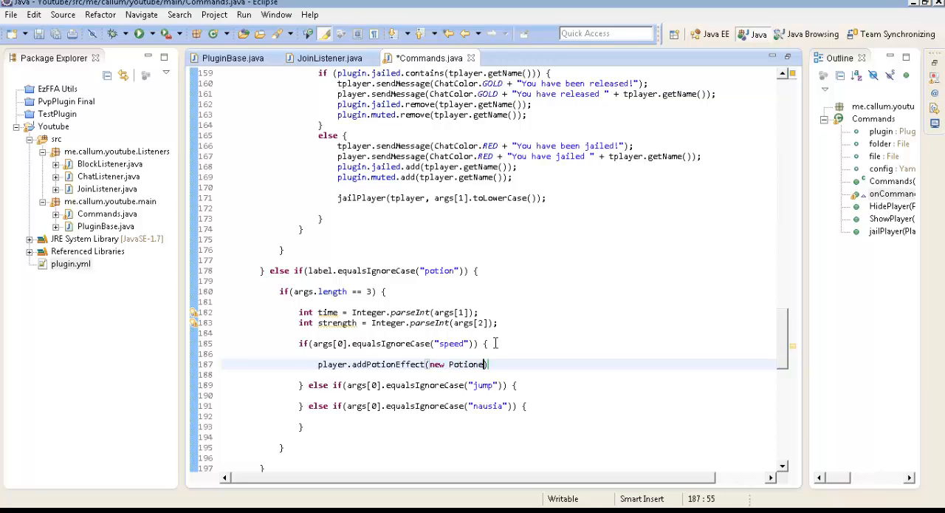
{"action": "type", "text": "Effect"}
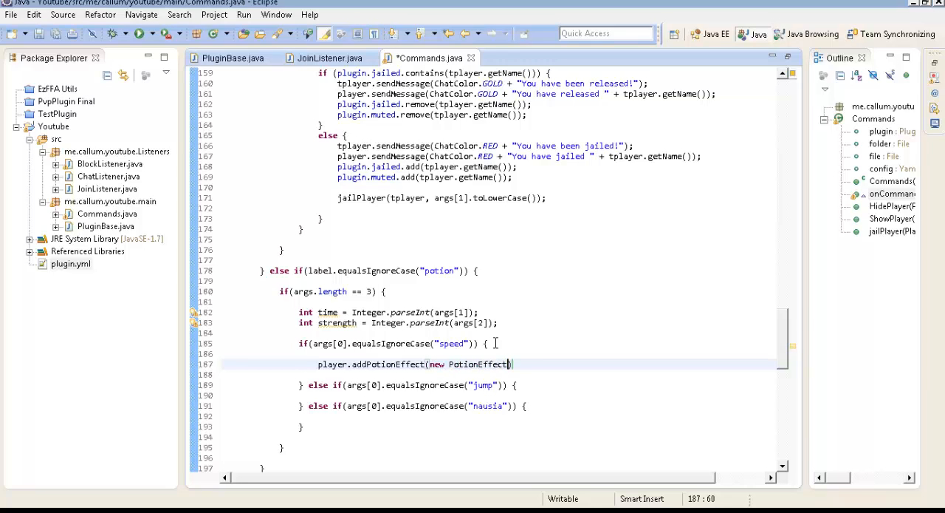
{"action": "type", "text": "new PotionEffe"}
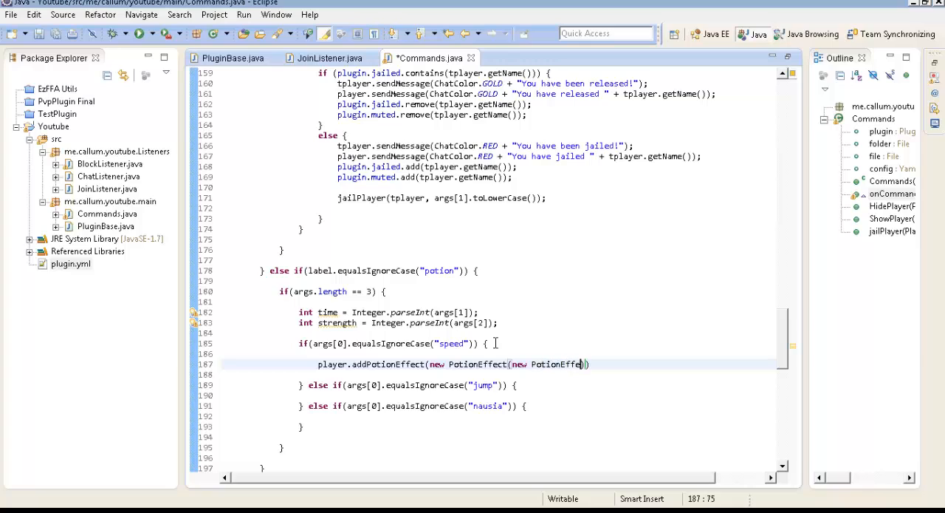
{"action": "key", "text": "BackSpace"}
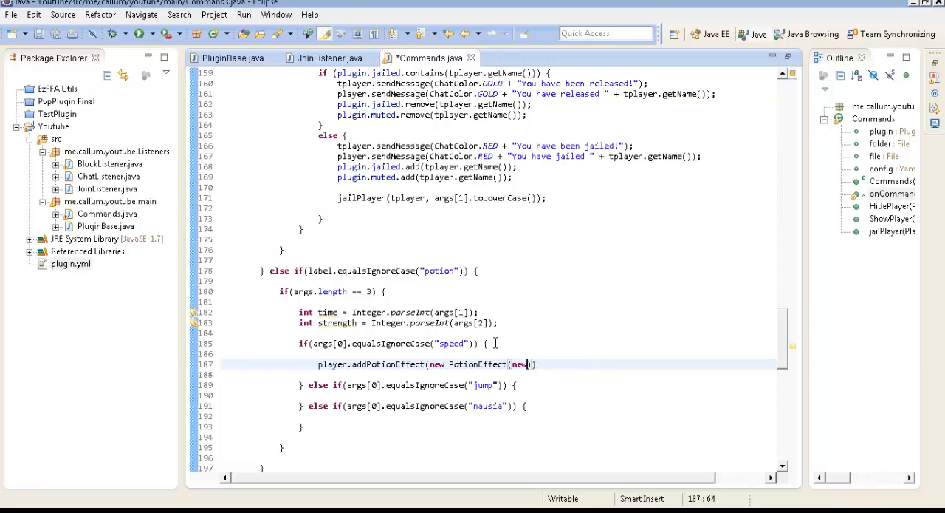
{"action": "type", "text": "Poti"}
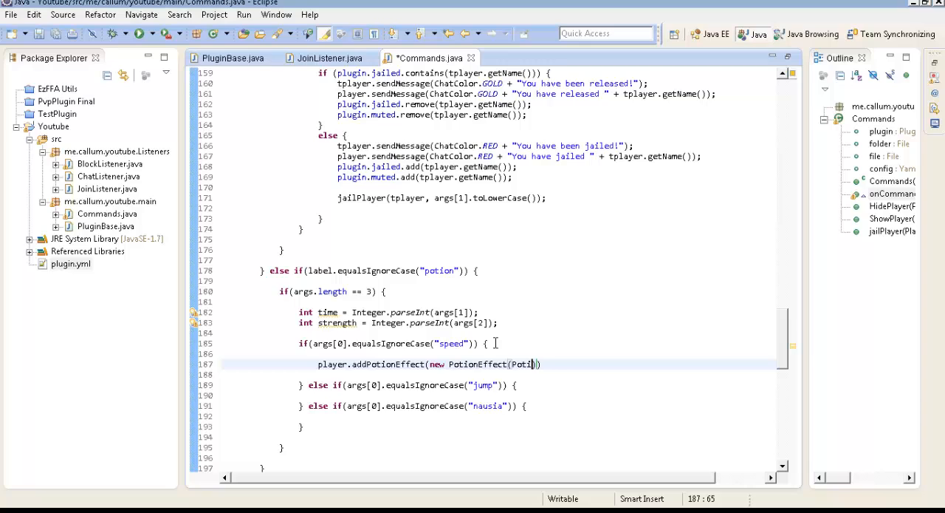
{"action": "type", "text": "onEffectType."}
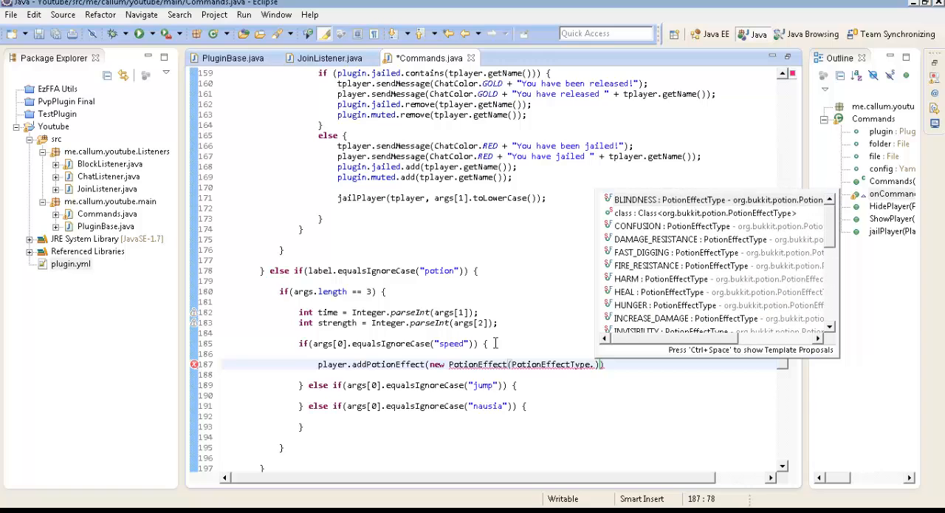
{"action": "type", "text": "s"}
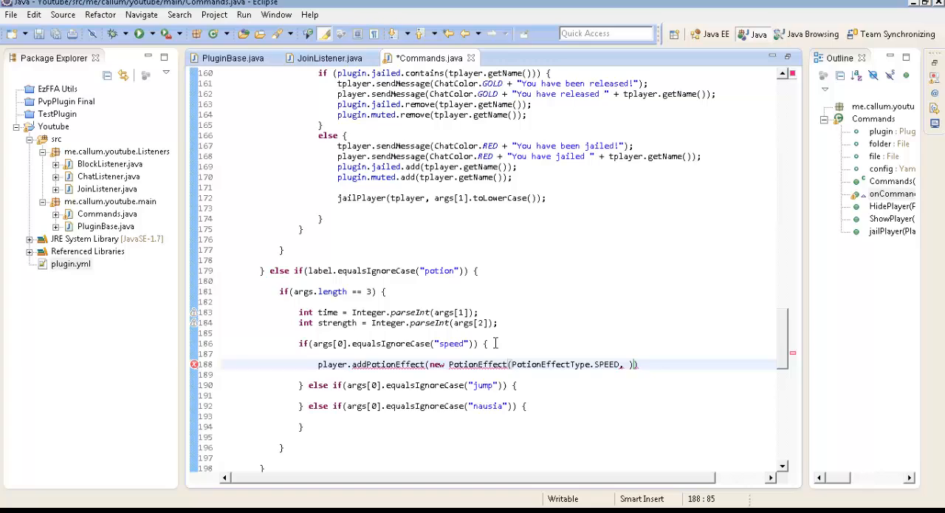
{"action": "type", "text": "time * 20,"}
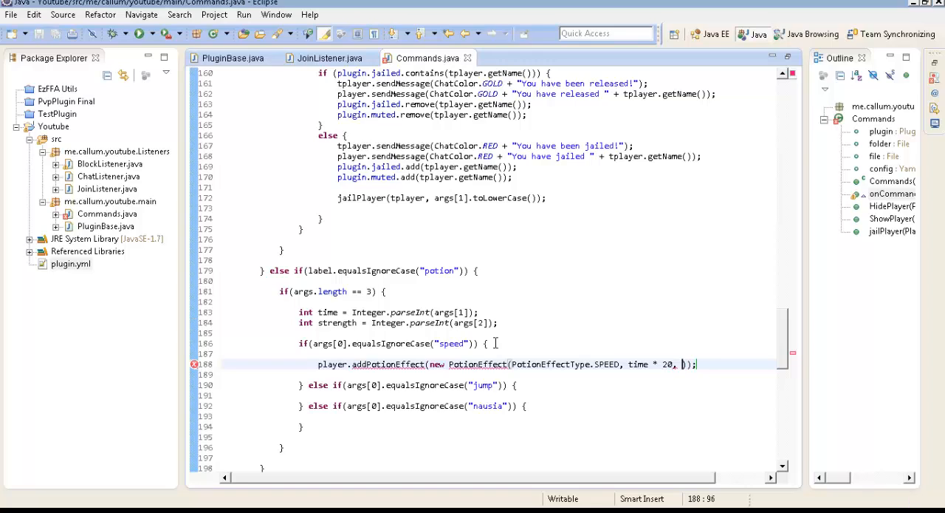
{"action": "type", "text": "strength"}
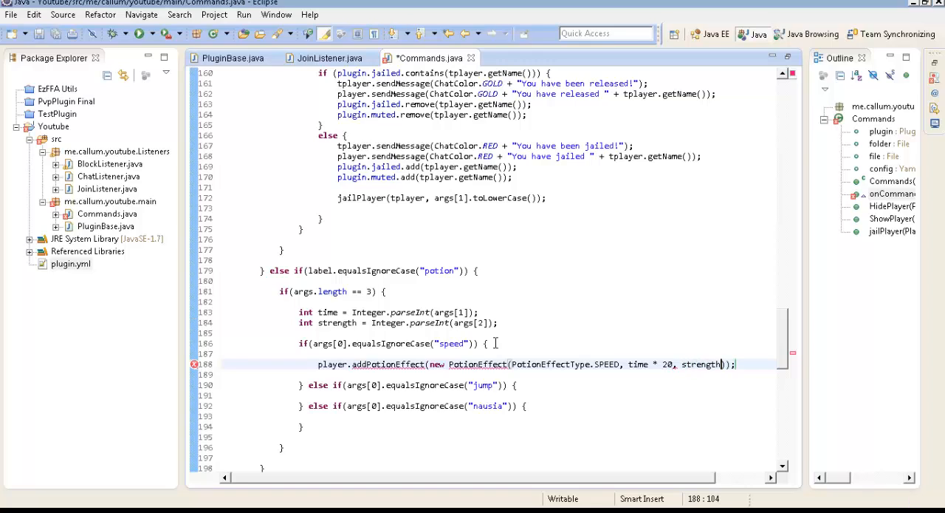
{"action": "type", "text": "- 1"}
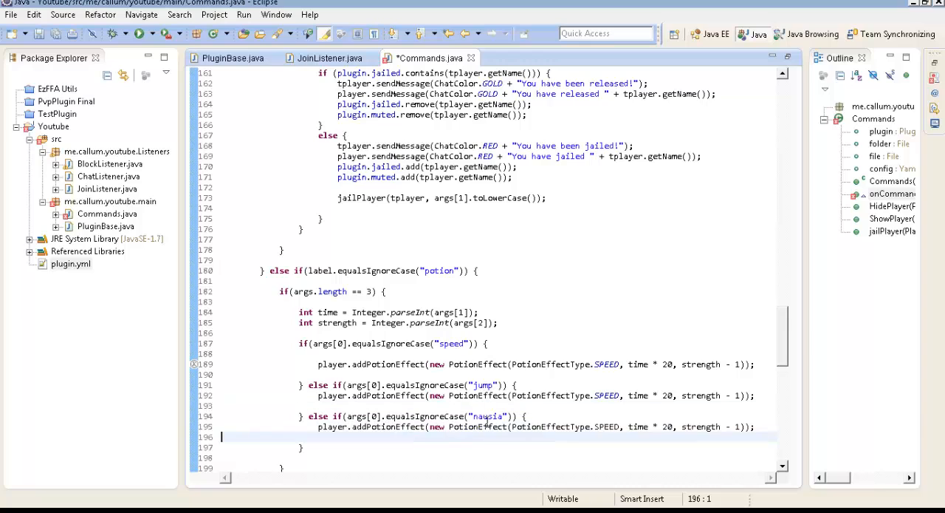
Step: Switch the jump and nausia branches to JUMP and CONFUSION effects and reformat Commands.java
{"action": "double_click", "coordinate": [607, 395]}
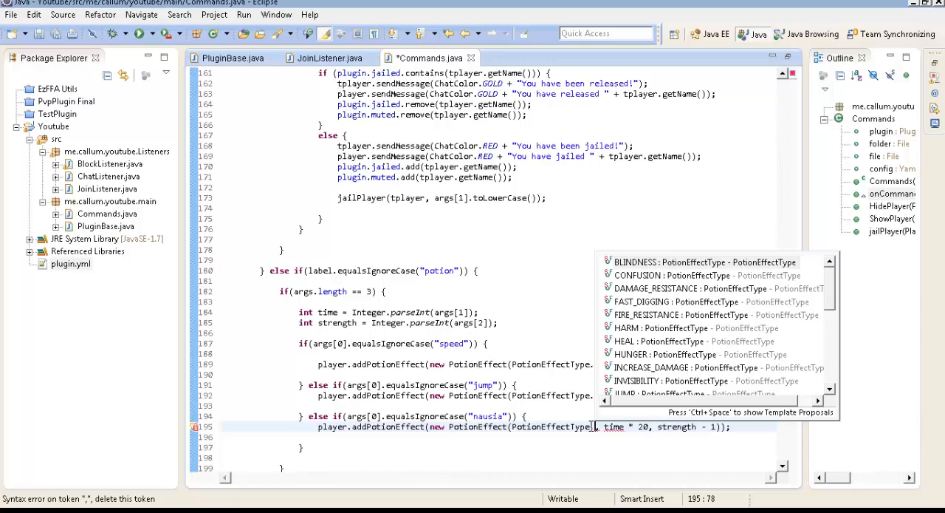
{"action": "type", "text": "c"}
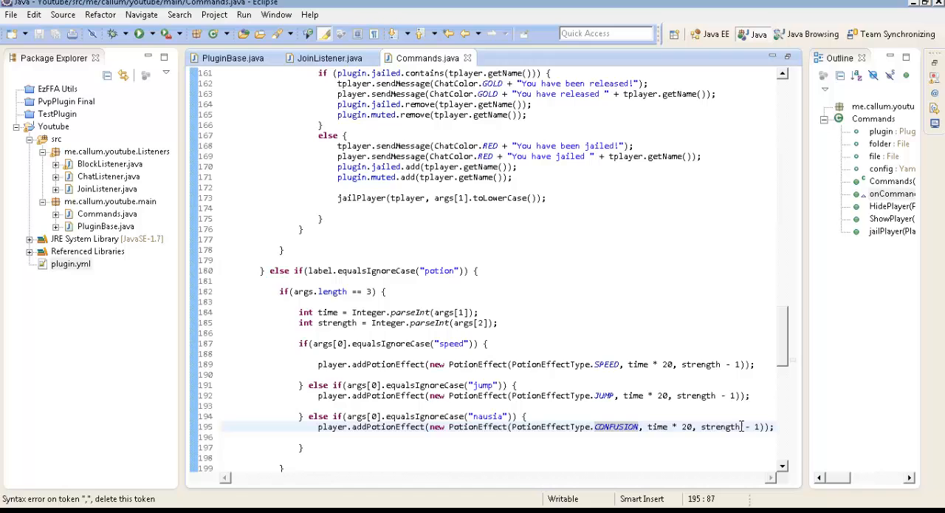
{"action": "double_click", "coordinate": [721, 426]}
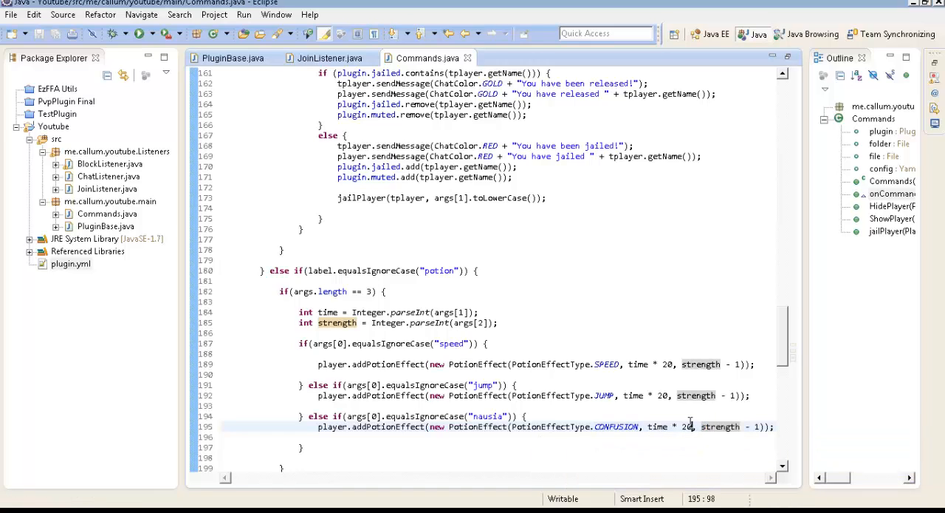
{"action": "left_click", "coordinate": [534, 426]}
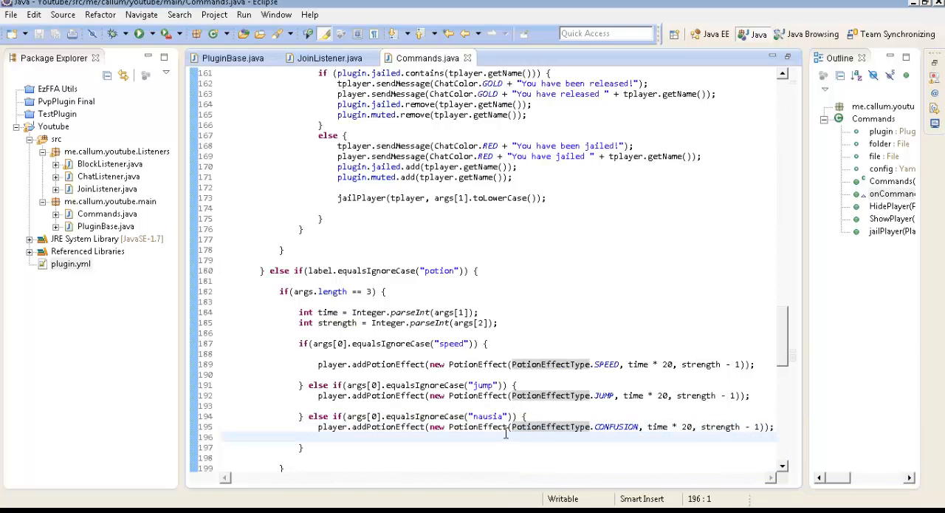
{"action": "left_click", "coordinate": [229, 406]}
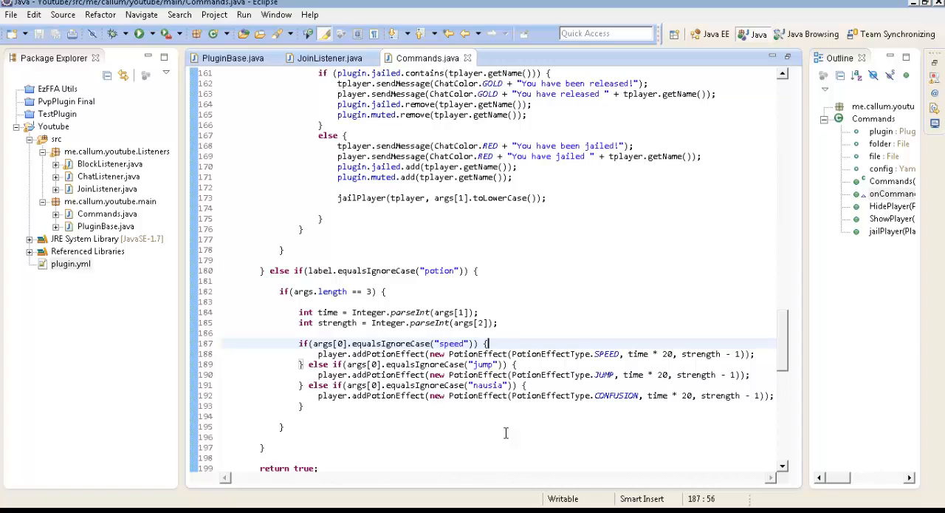
{"action": "scroll", "scroll_direction": "up", "scroll_amount": 3}
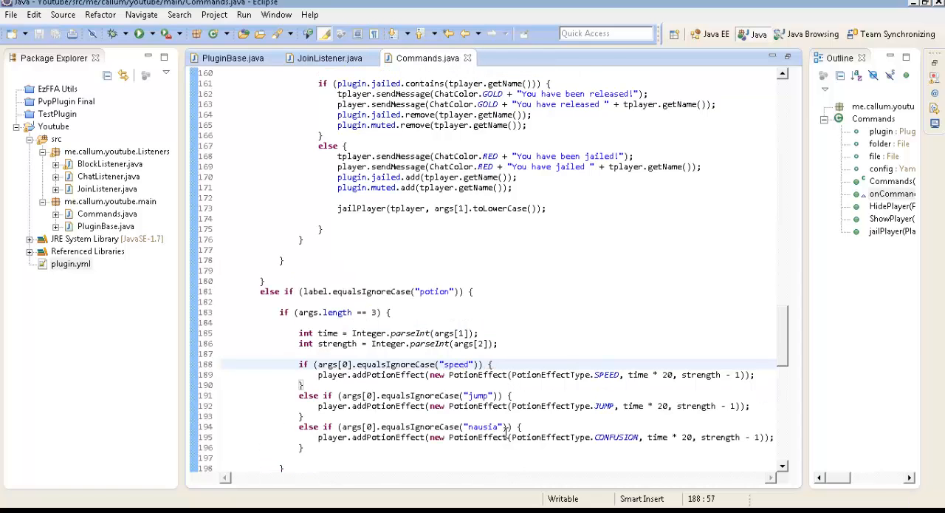
{"action": "scroll", "scroll_direction": "down", "scroll_amount": 3}
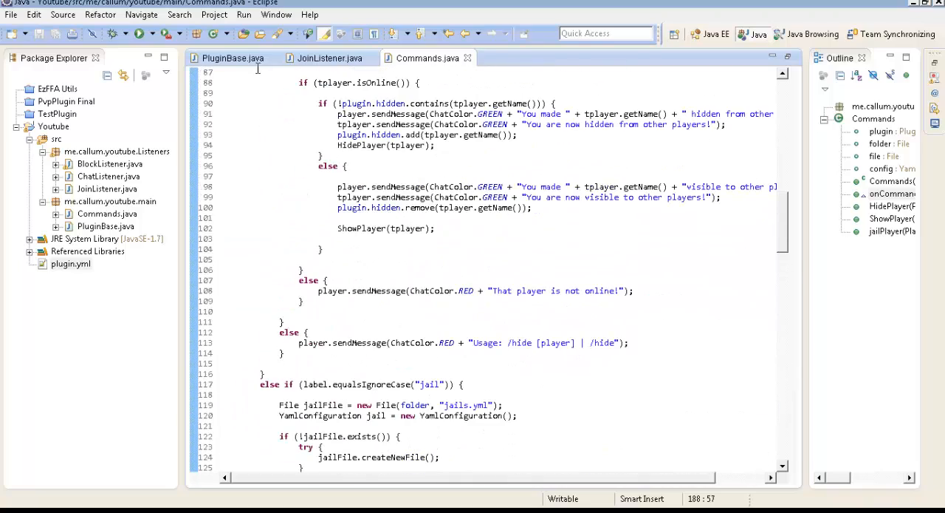
Step: In PluginBase.java, rename the duplicated jail getCommand line to potion
{"action": "left_click", "coordinate": [232, 58]}
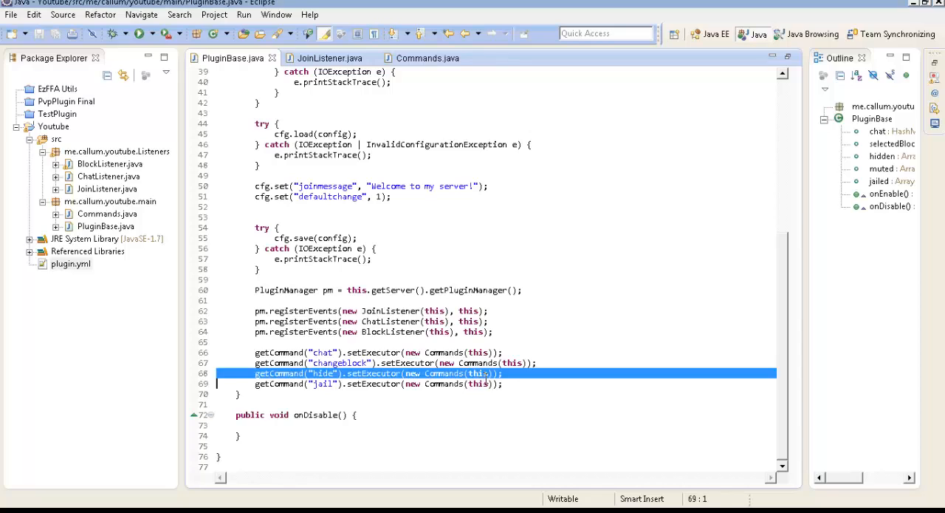
{"action": "left_click", "coordinate": [505, 383]}
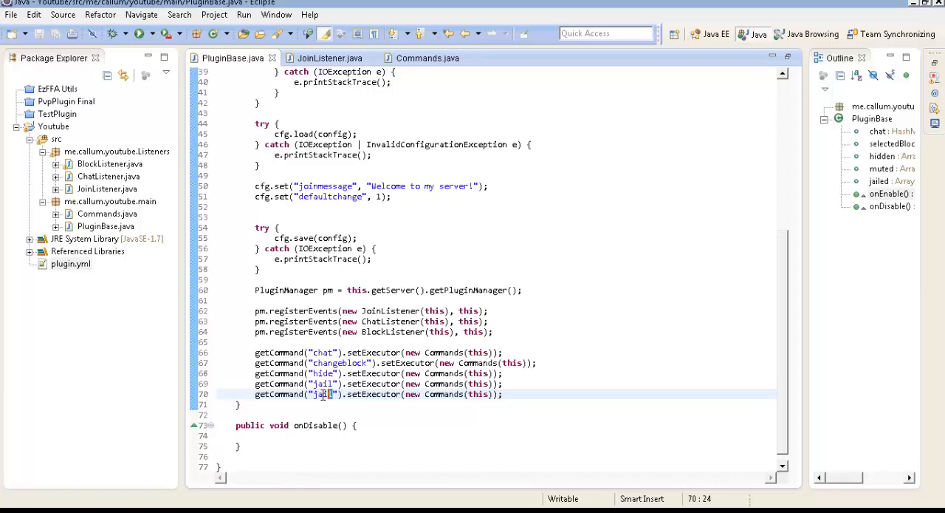
{"action": "type", "text": "potion"}
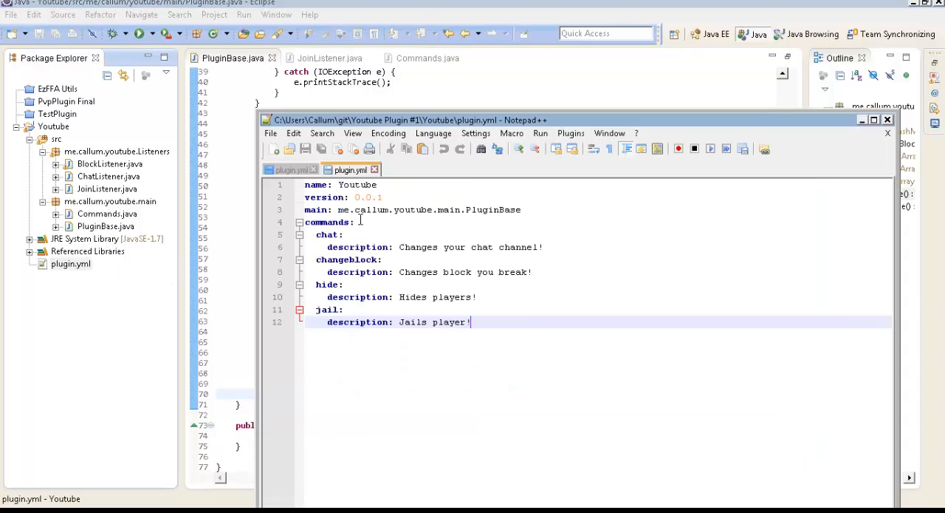
Step: Add a potion entry with description "adds a potion effect!" to plugin.yml and close Notepad++
{"action": "key", "text": "BackSpace"}
{"action": "type", "text": "des"}
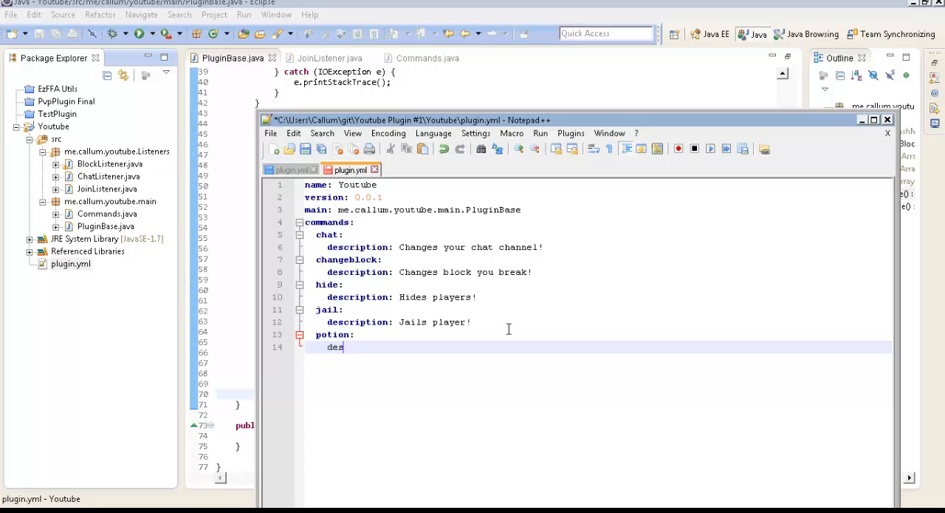
{"action": "type", "text": "cription: adds"}
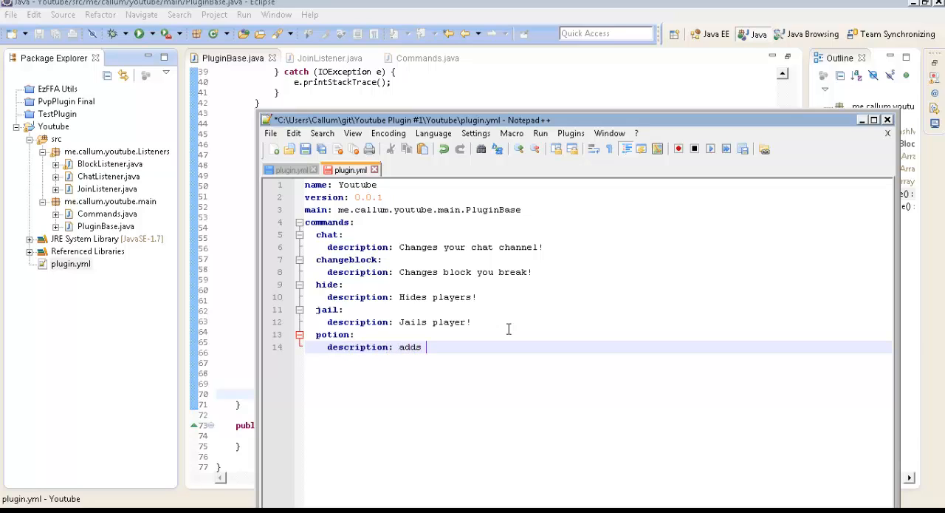
{"action": "type", "text": "a potion effect"}
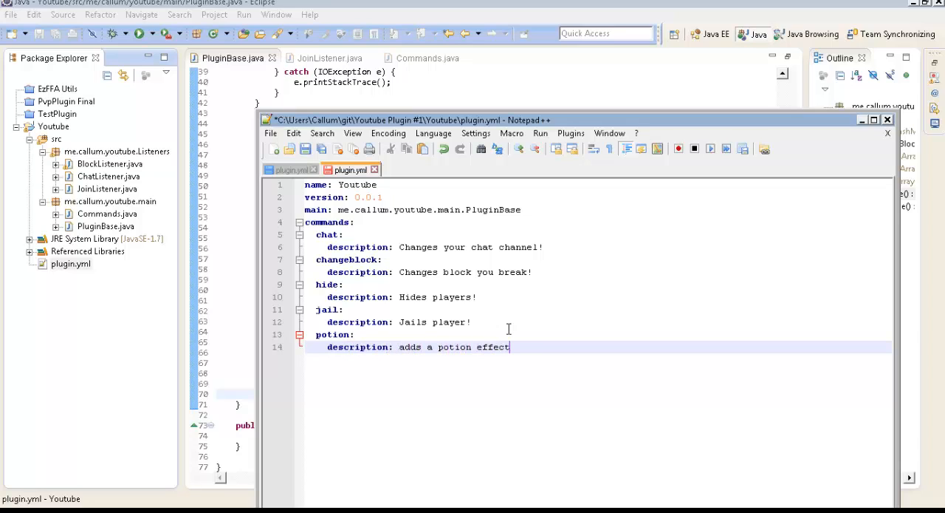
{"action": "type", "text": "!"}
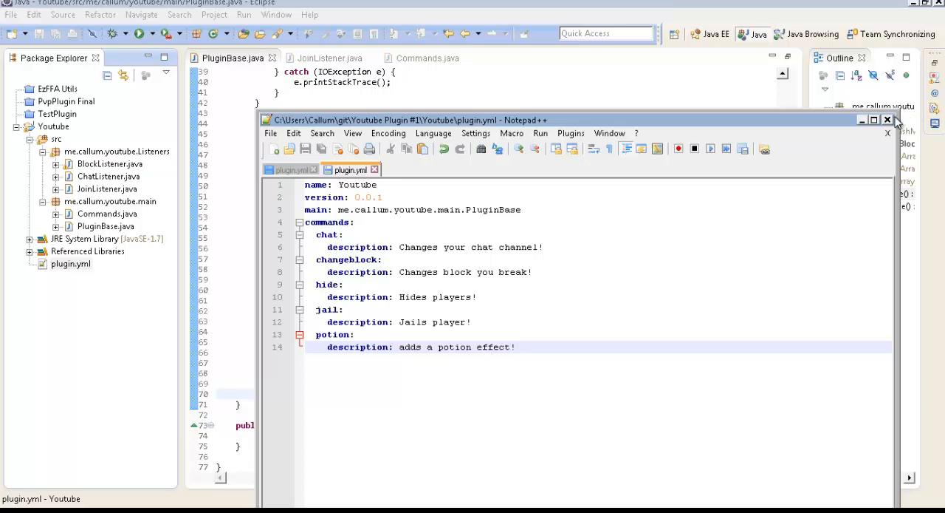
{"action": "left_click", "coordinate": [887, 120]}
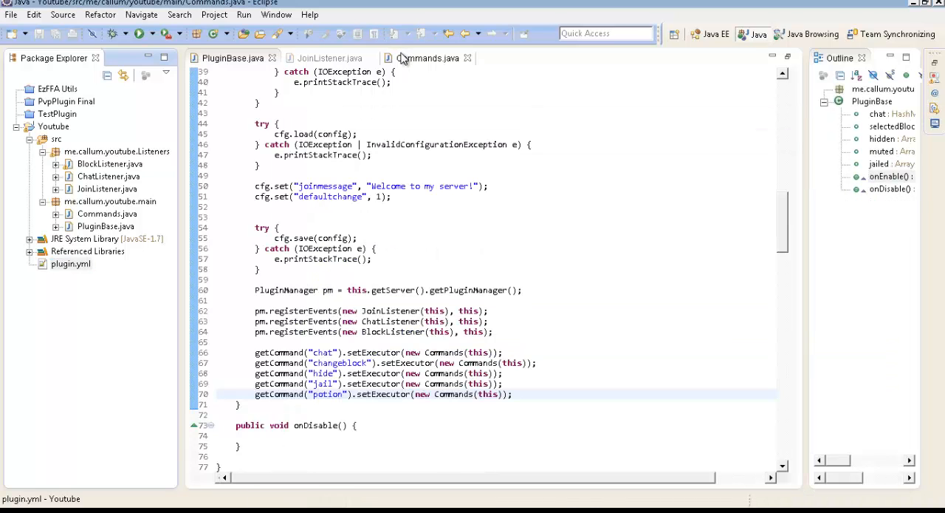
Step: Add a red message in Commands.java telling players to choose speed, jump or nausia
{"action": "left_click", "coordinate": [427, 57]}
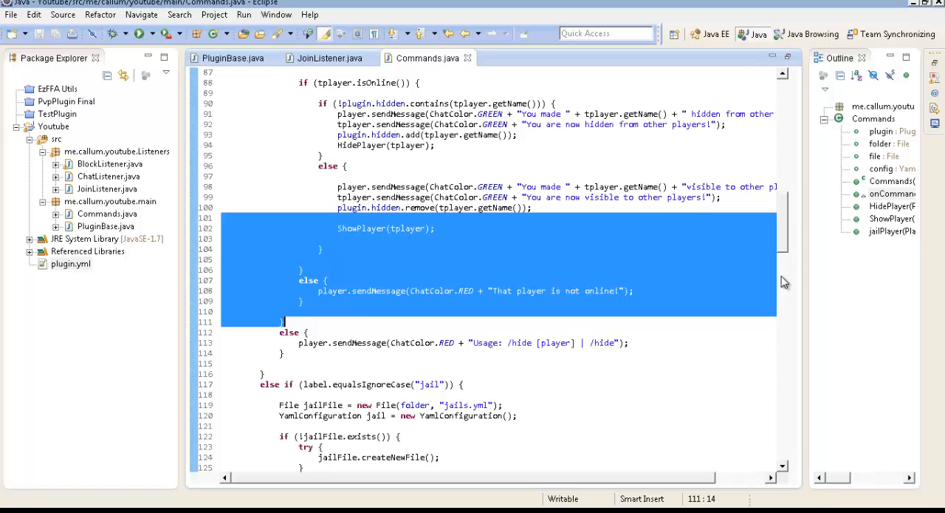
{"action": "scroll", "scroll_direction": "down", "scroll_amount": 3}
{"action": "type", "text": "player."}
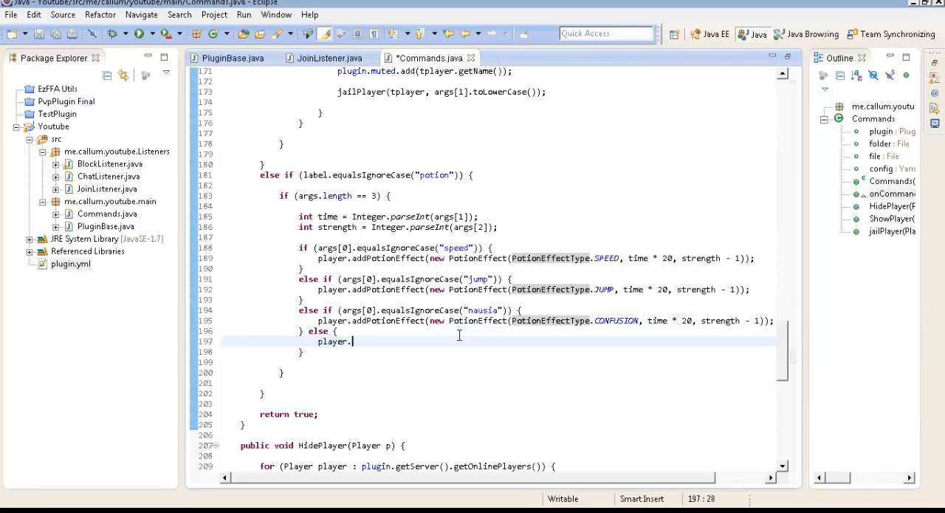
{"action": "type", "text": "sendMessage(ChatColor"}
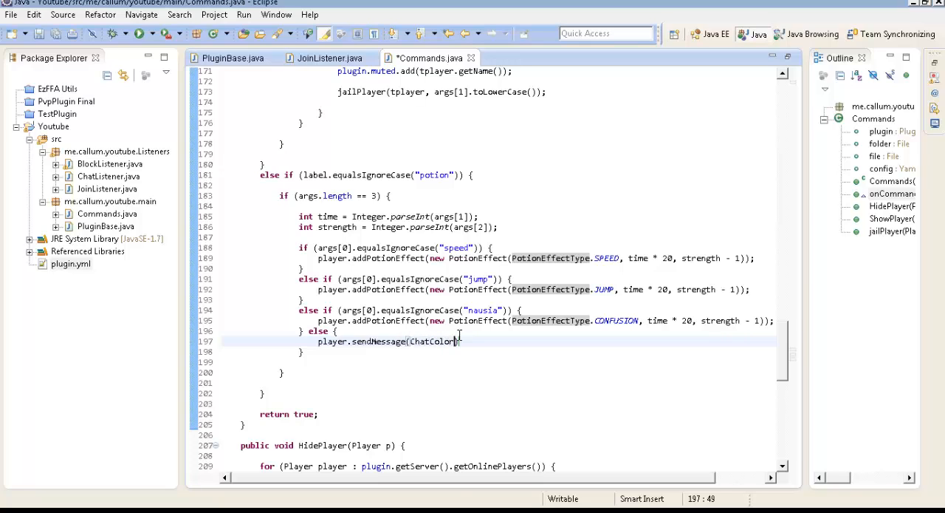
{"action": "type", "text": ".RED + \"\""}
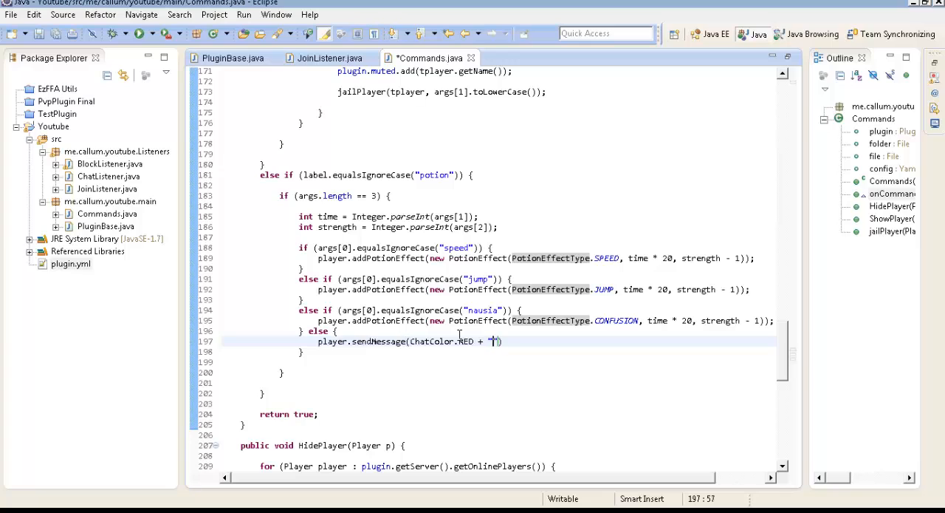
{"action": "type", "text": "P"}
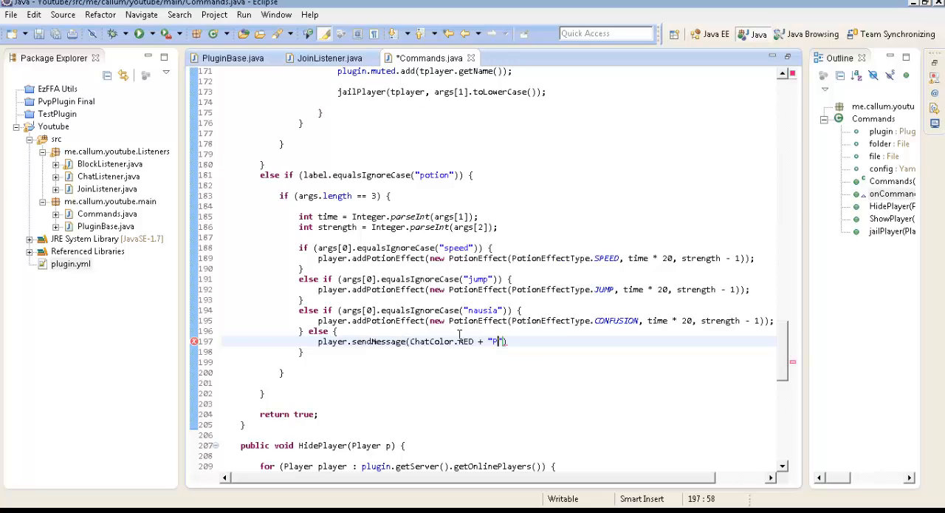
{"action": "type", "text": "P"}
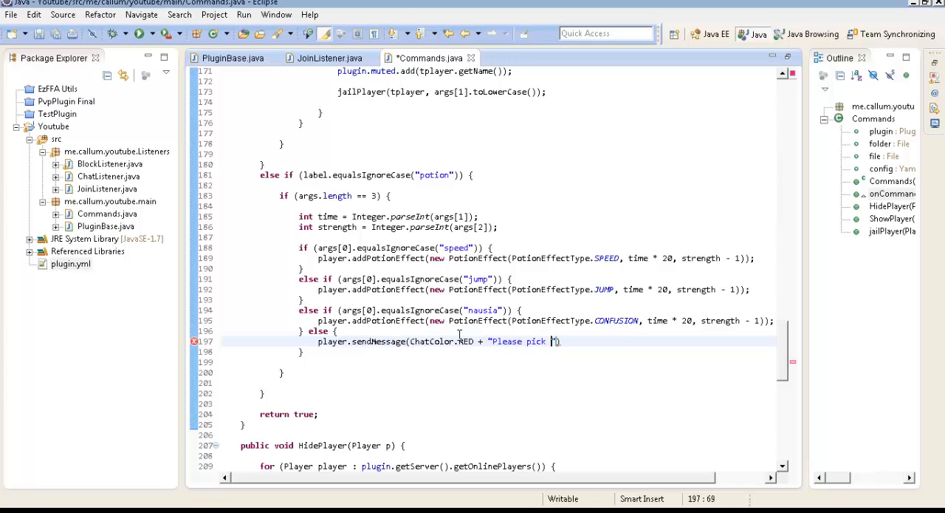
{"action": "type", "text": "speed, jh"}
{"action": "left_click", "coordinate": [524, 372]}
{"action": "type", "text": " else {"}
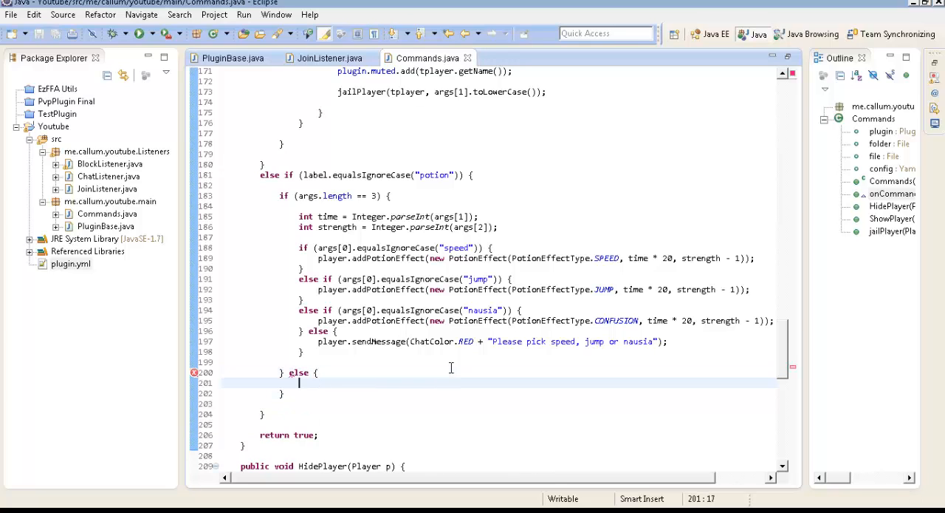
Step: Add the red usage message "Usage: /potion <effect> <time/s> <strength>" to the else branch
{"action": "type", "text": "player.sen"}
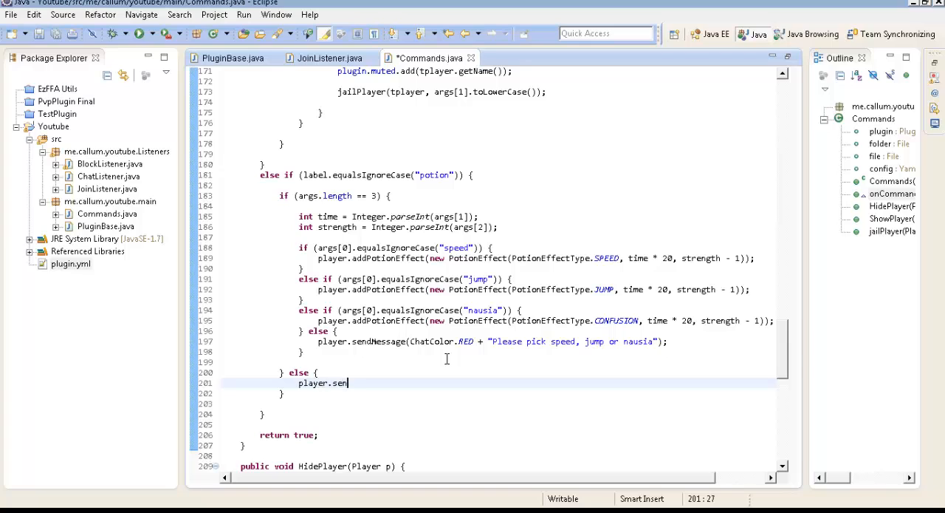
{"action": "type", "text": "dMessage9"}
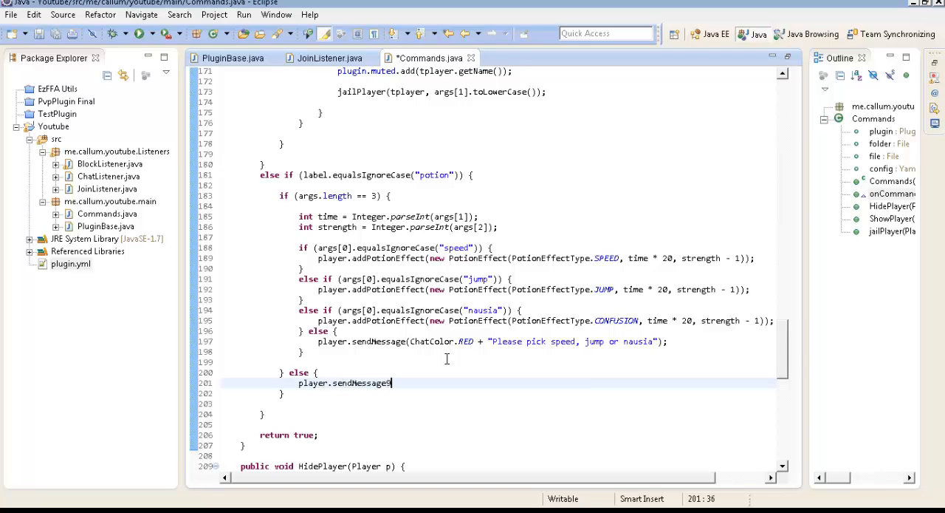
{"action": "type", "text": "(c"}
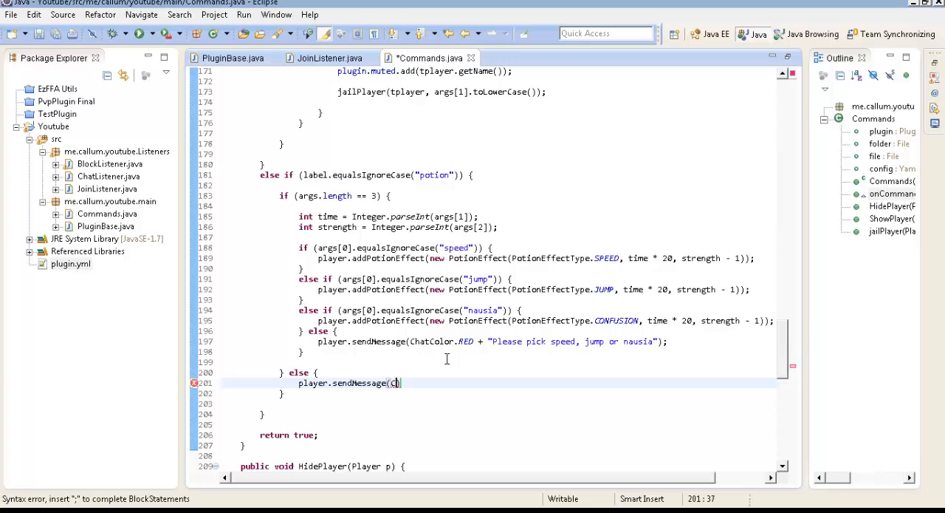
{"action": "type", "text": "hatColo"}
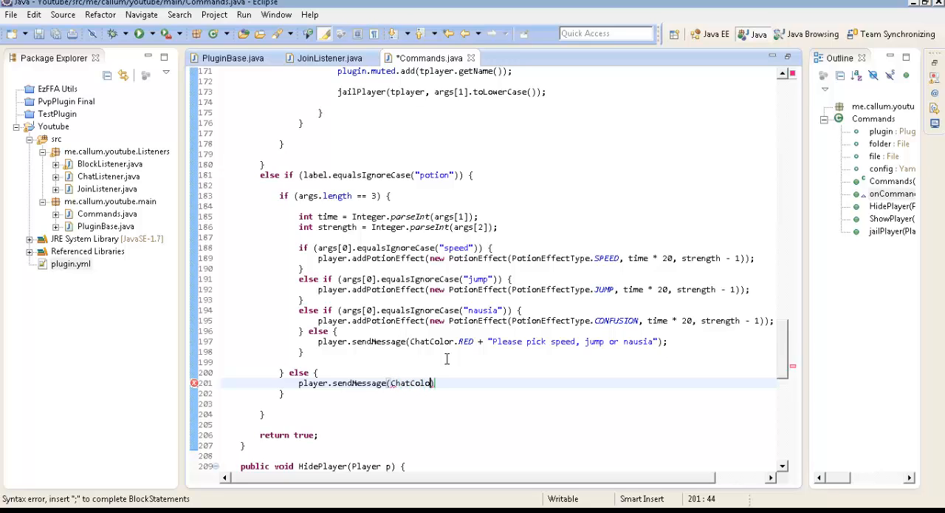
{"action": "type", "text": ".RED ="}
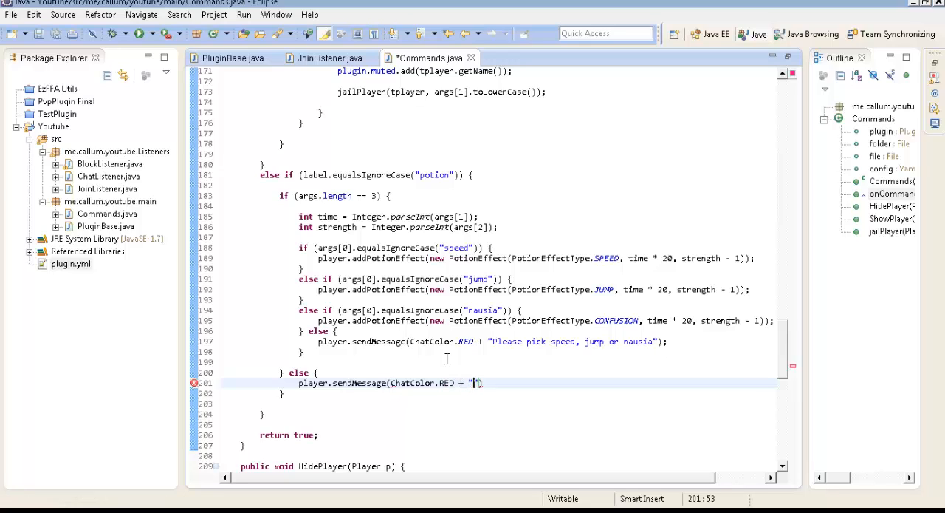
{"action": "type", "text": "Usage:"}
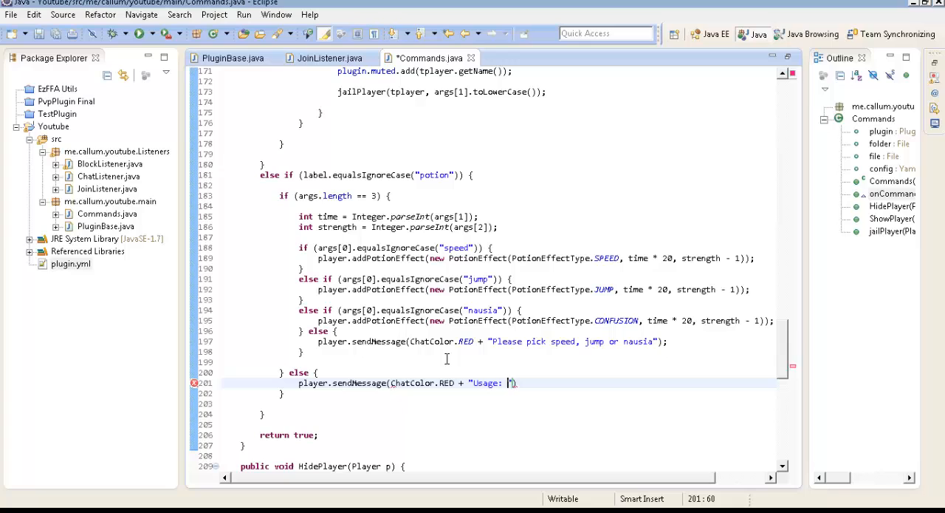
{"action": "type", "text": "/p"}
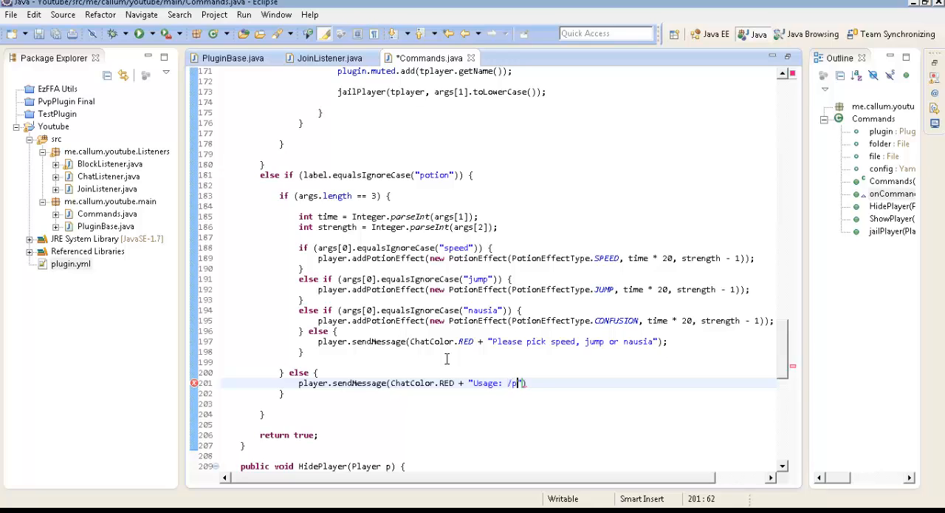
{"action": "type", "text": "otion <eff"}
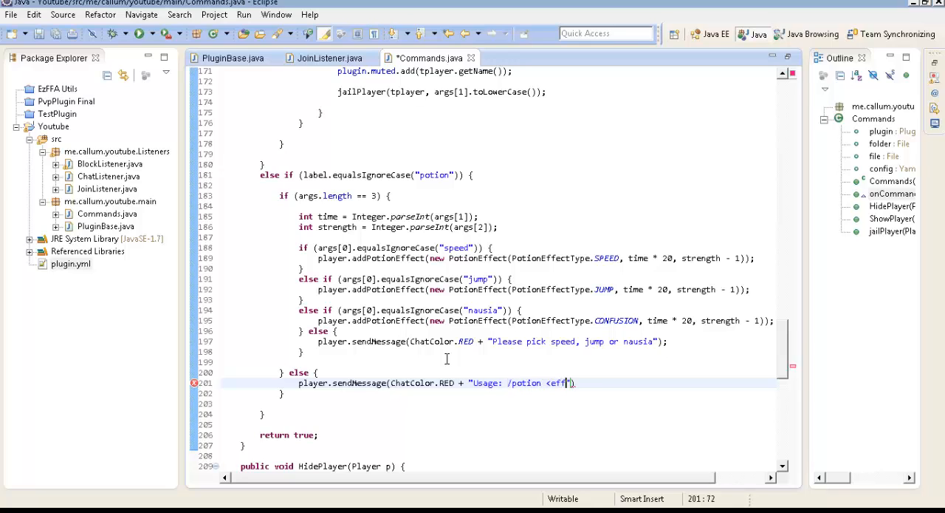
{"action": "type", "text": "ect> <t"}
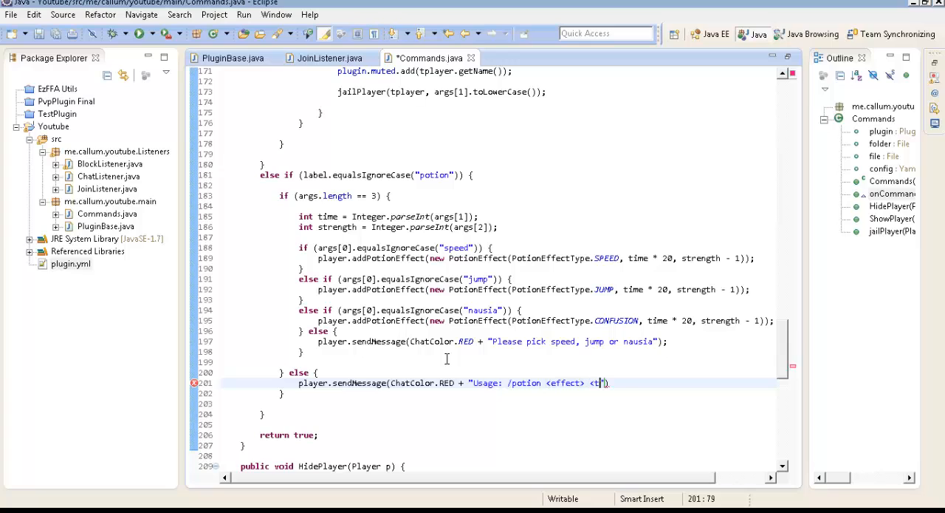
{"action": "type", "text": "ime/s"}
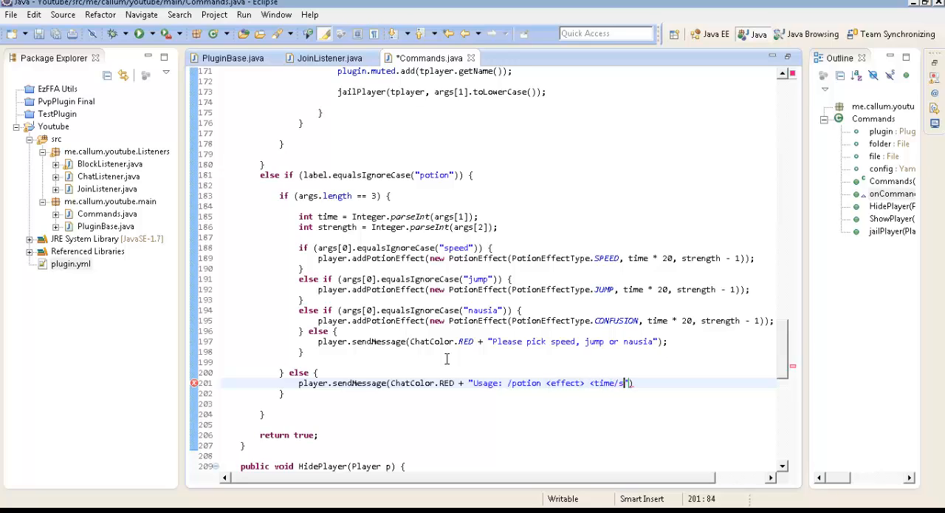
{"action": "type", "text": "</"}
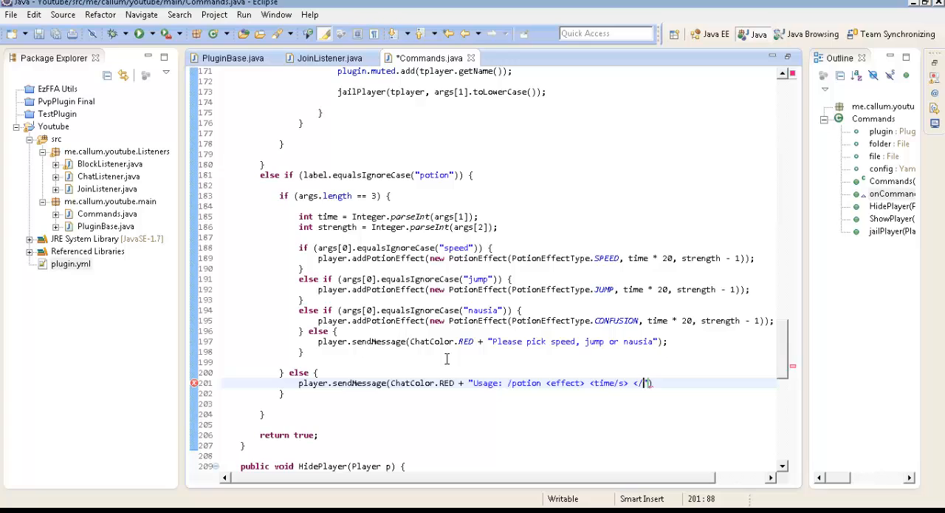
{"action": "type", "text": "<strength>"}
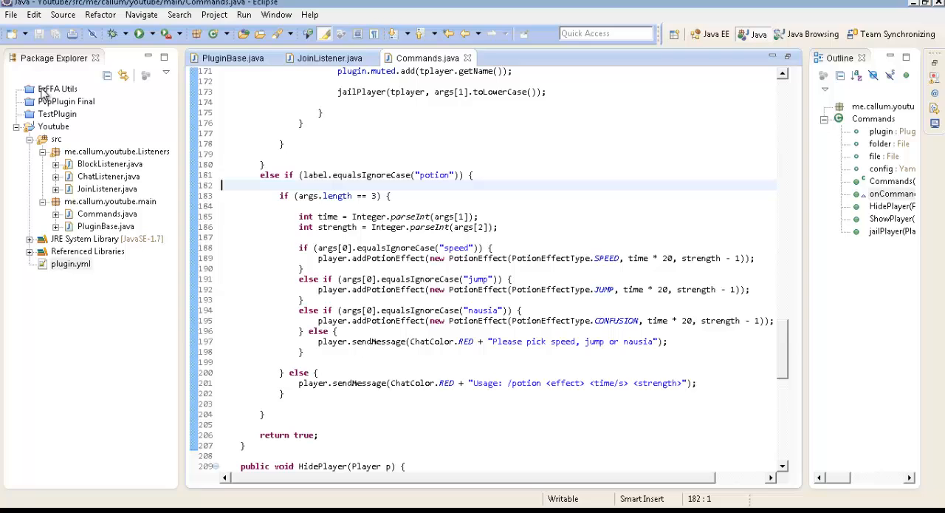
Step: Export the Youtube project as a JAR file, overwriting the existing Youtube.jar
{"action": "left_click", "coordinate": [11, 14]}
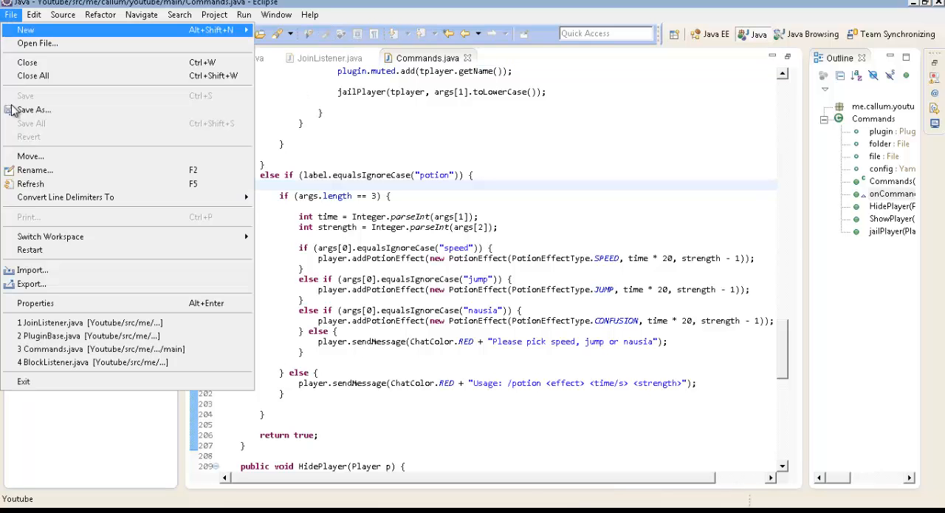
{"action": "left_click", "coordinate": [33, 270]}
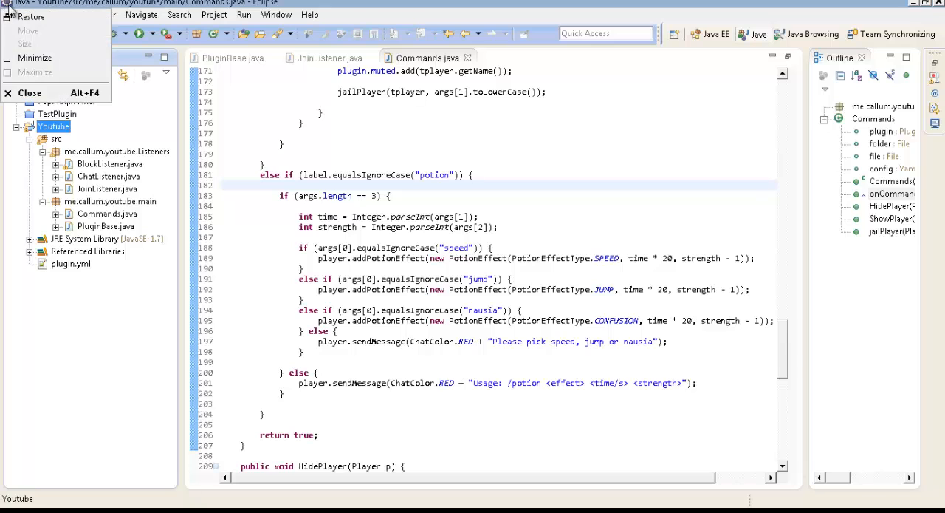
{"action": "left_click", "coordinate": [11, 14]}
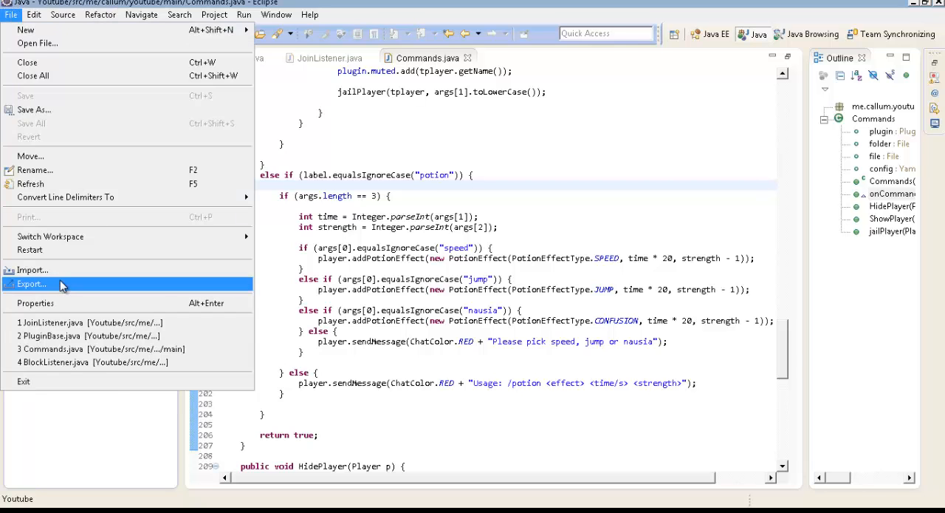
{"action": "left_click", "coordinate": [31, 284]}
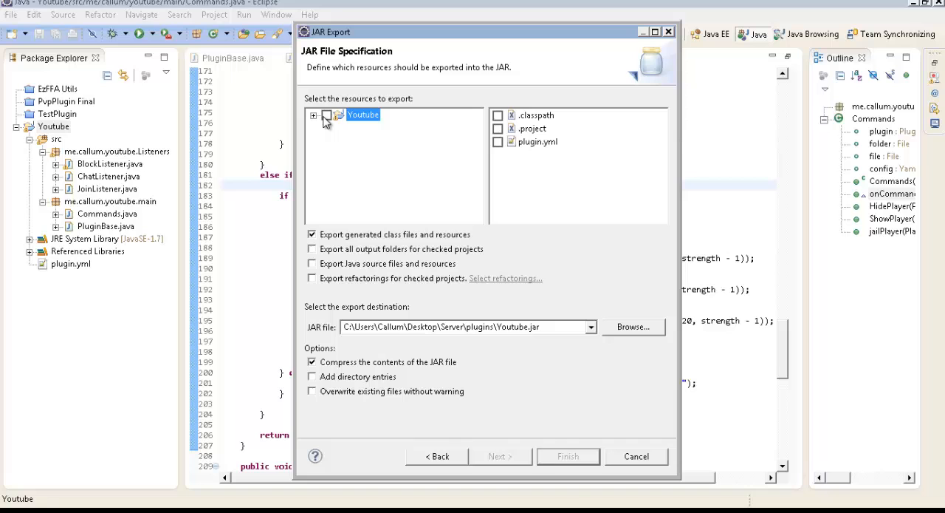
{"action": "left_click", "coordinate": [568, 455]}
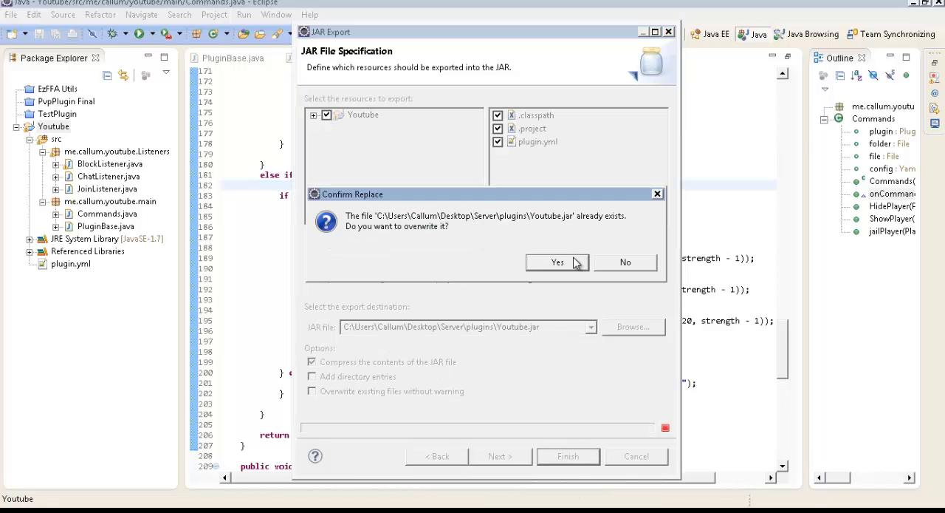
{"action": "left_click", "coordinate": [557, 262]}
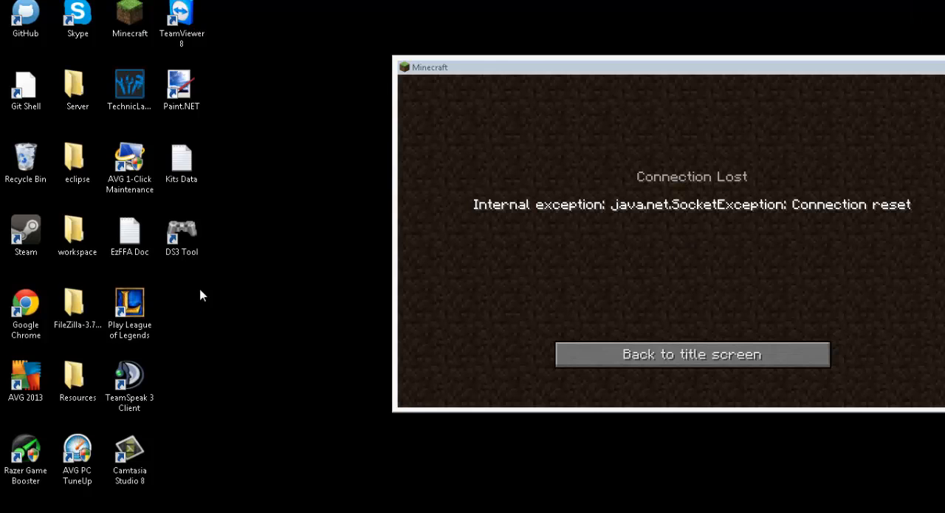
Step: Run the server from the Server folder and join it via Direct Connect to localhost
{"action": "double_click", "coordinate": [76, 84]}
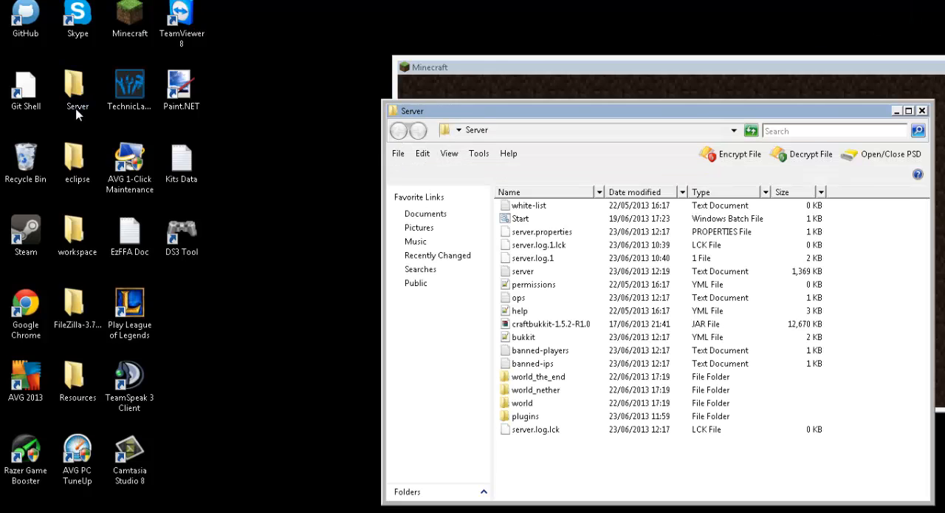
{"action": "double_click", "coordinate": [523, 218]}
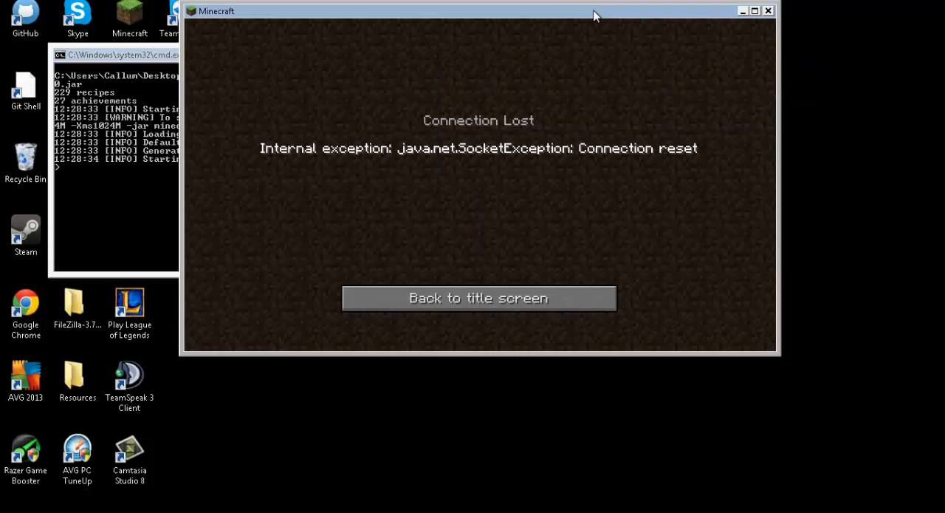
{"action": "left_click", "coordinate": [478, 297]}
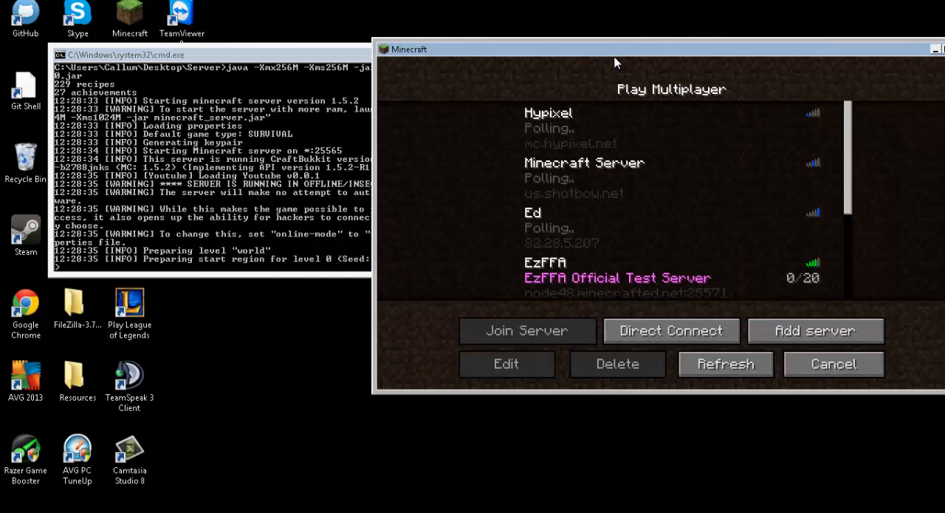
{"action": "left_click", "coordinate": [671, 330]}
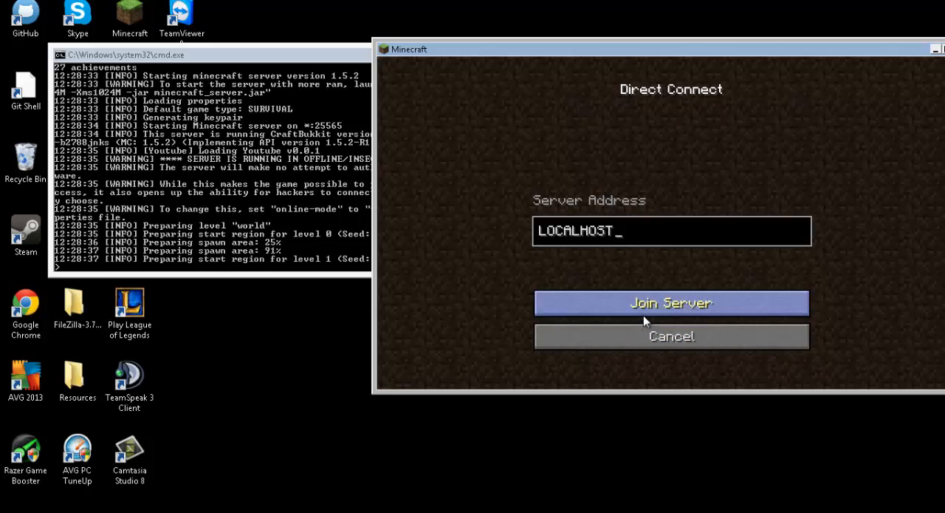
{"action": "left_click", "coordinate": [671, 303]}
{"action": "type", "text": "/potion spee"}
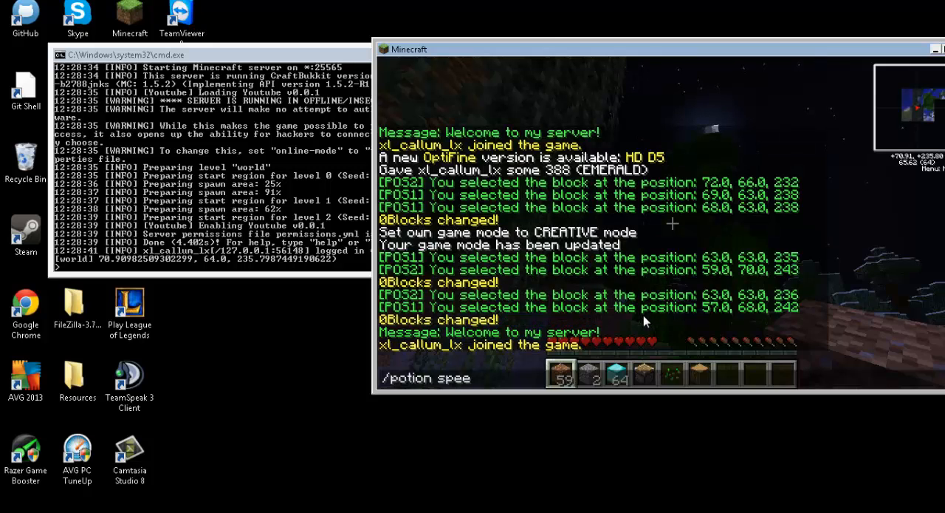
Step: Try /potion speed, /potion speed 2 and /potion speed 10 2, getting usage warnings
{"action": "type", "text": "d"}
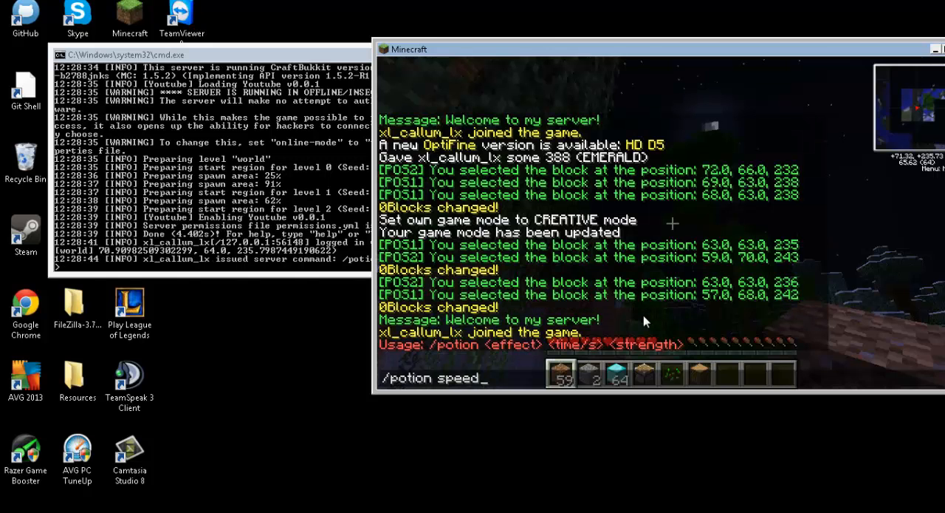
{"action": "type", "text": "2"}
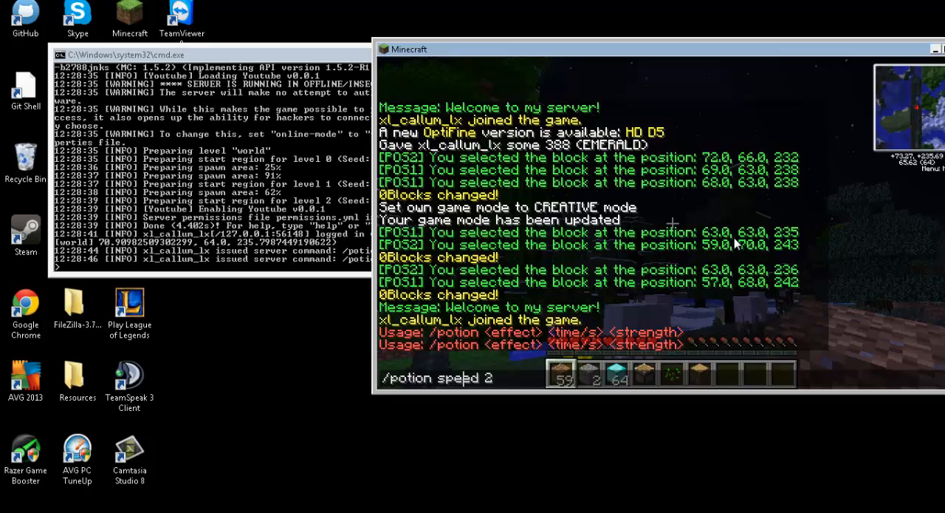
{"action": "type", "text": "10"}
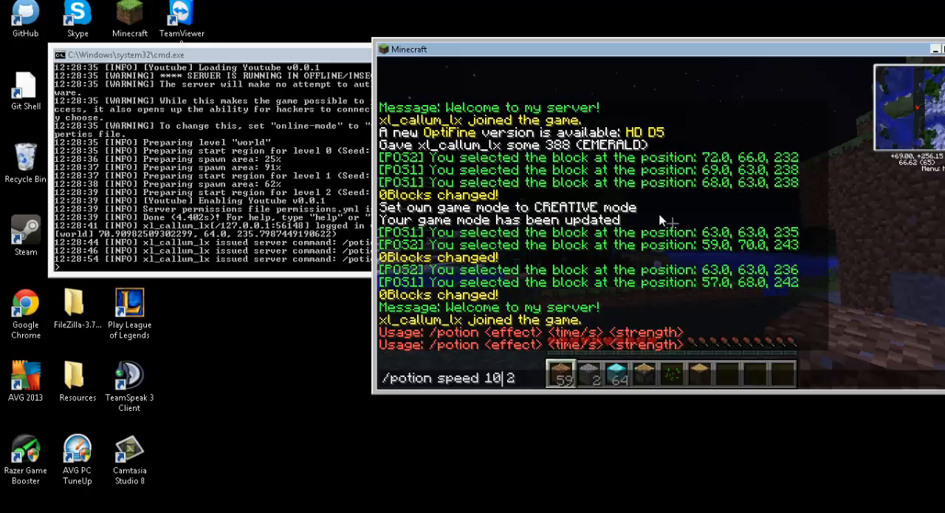
{"action": "key", "text": "BackSpace"}
{"action": "type", "text": "/potion"}
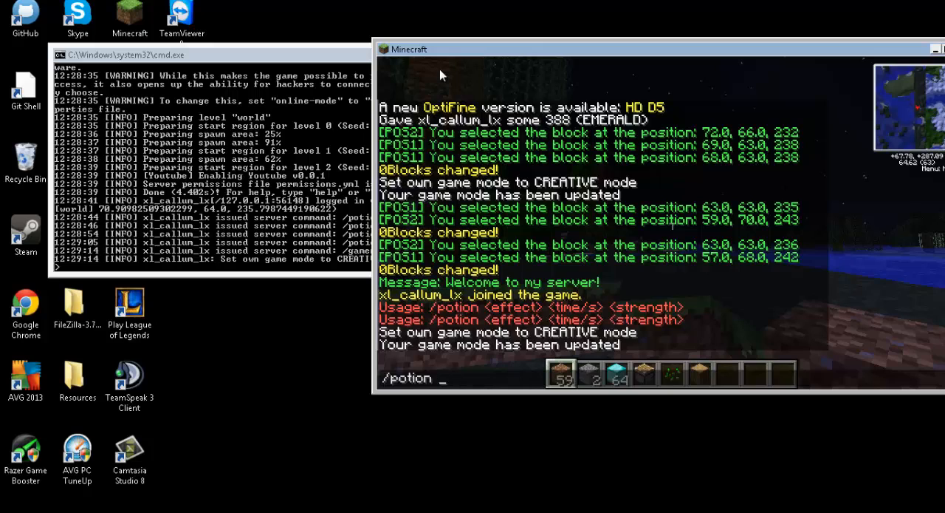
Step: Send /potion jump 10 10 and a /potion speed 10 attempt
{"action": "type", "text": "jump 10"}
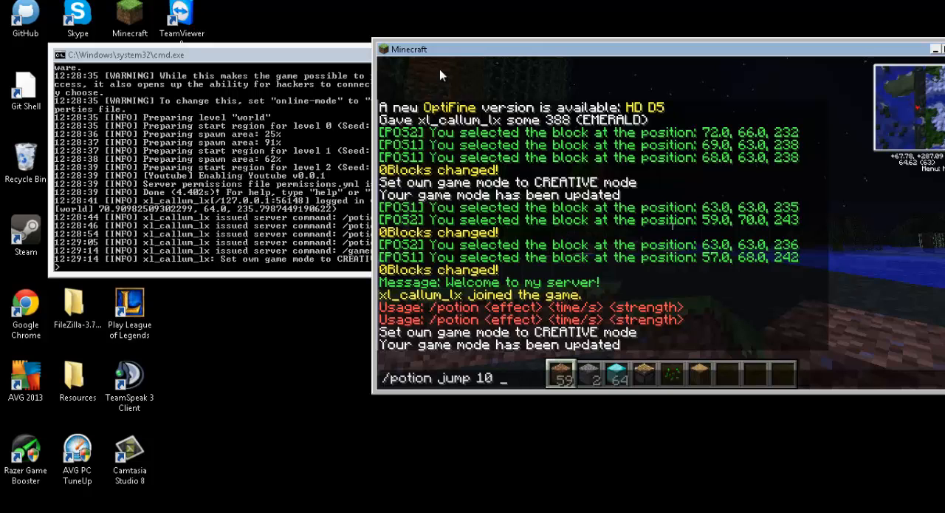
{"action": "type", "text": "10"}
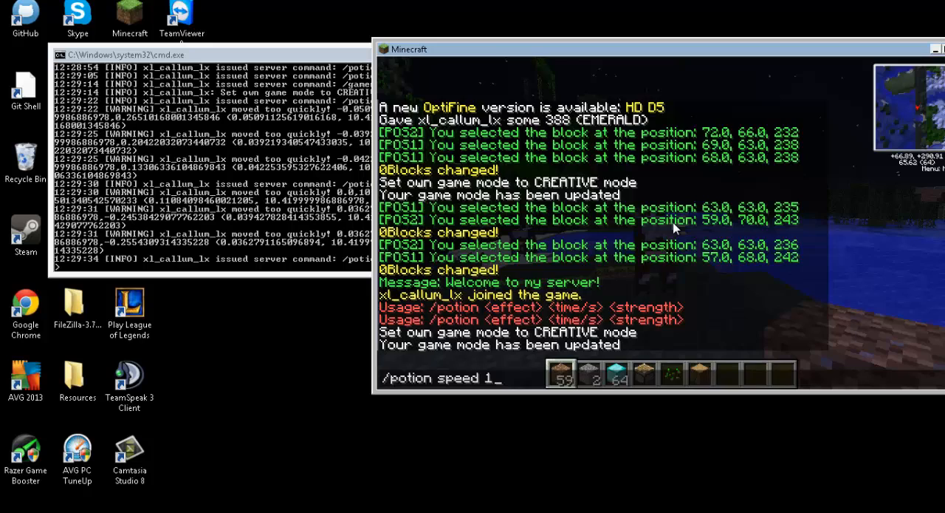
{"action": "type", "text": "0"}
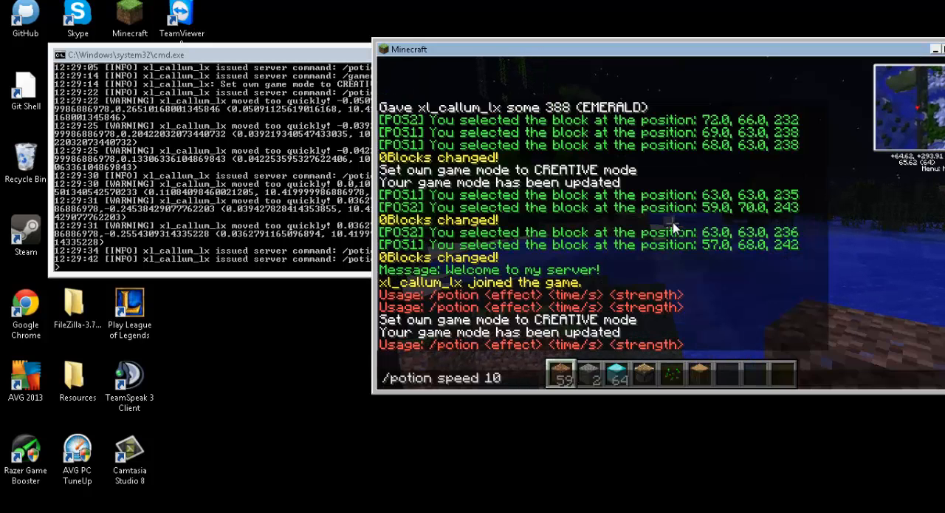
{"action": "key", "text": "Return"}
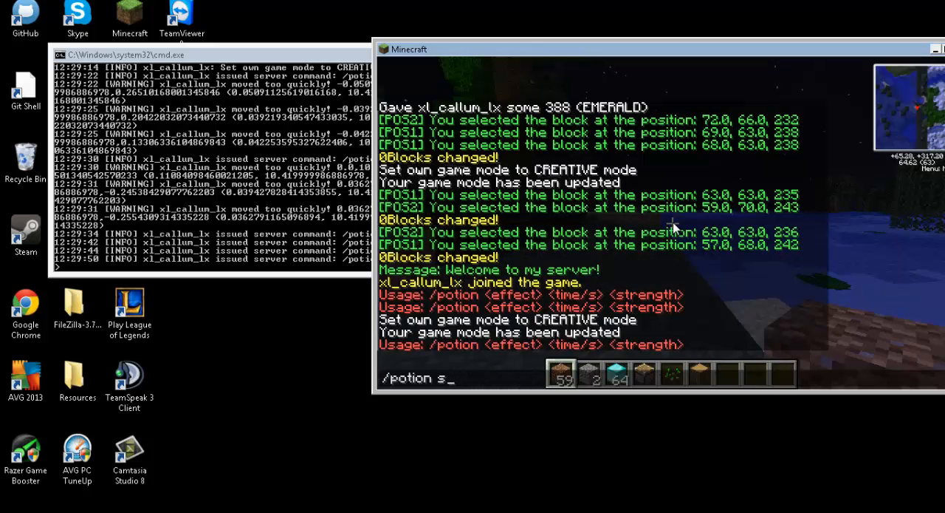
Step: Apply nausea with /potion nausia 10 and 5 10, then close the server console
{"action": "type", "text": "ausia 10"}
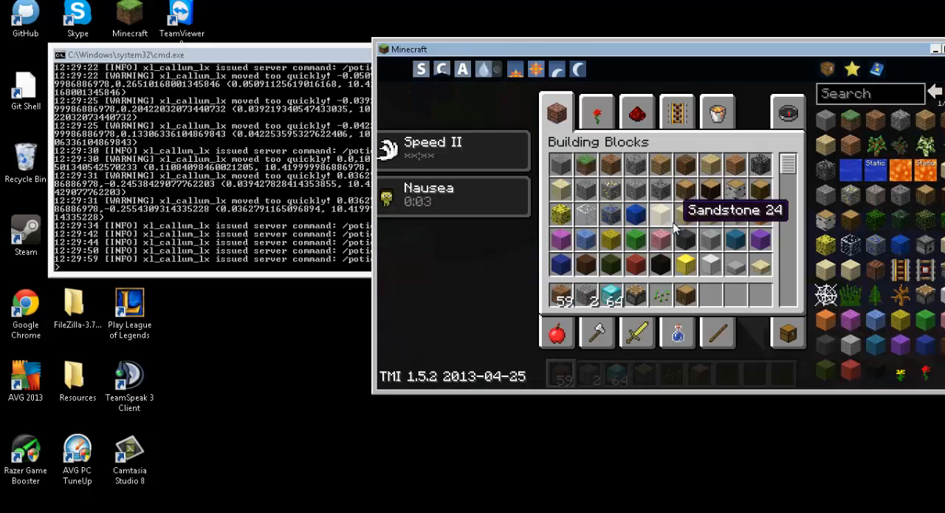
{"action": "key", "text": "Escape"}
{"action": "type", "text": "/potion nausia 5 10"}
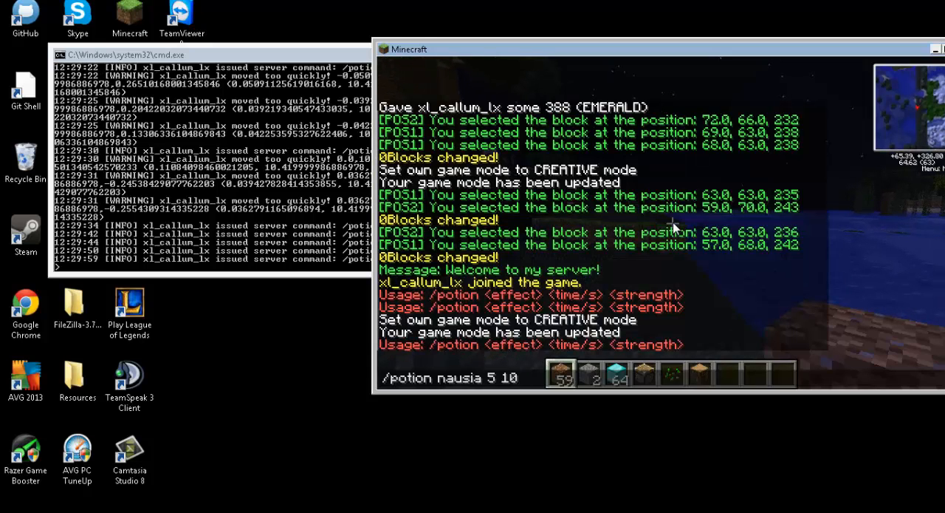
{"action": "mouse_move", "coordinate": [498, 377]}
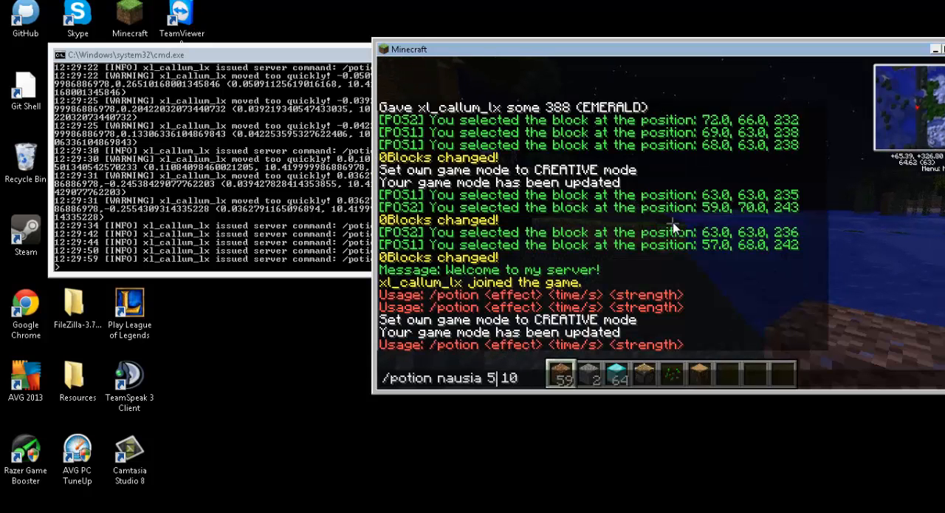
{"action": "type", "text": "2"}
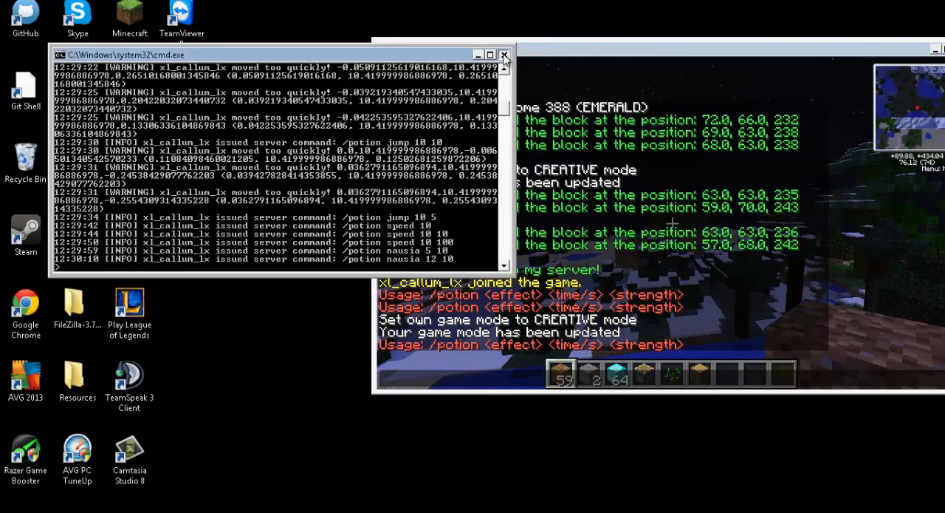
{"action": "left_click", "coordinate": [504, 55]}
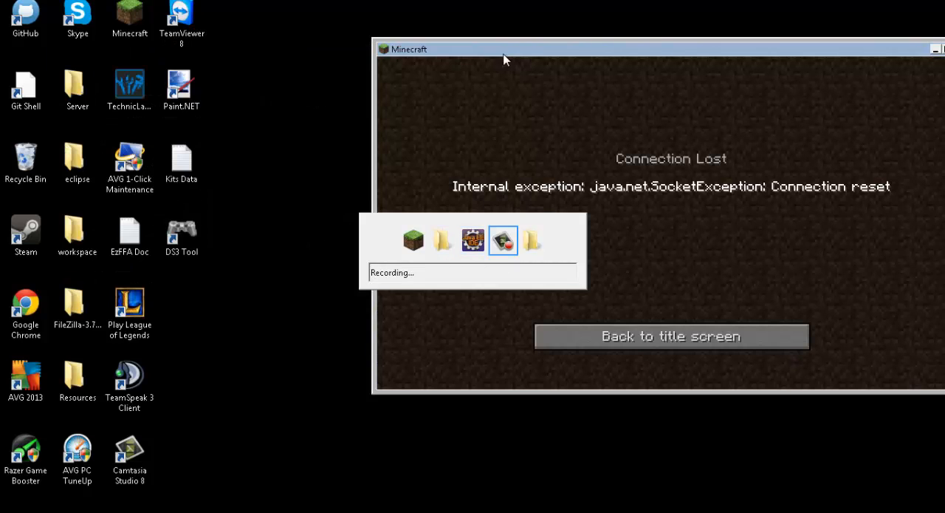